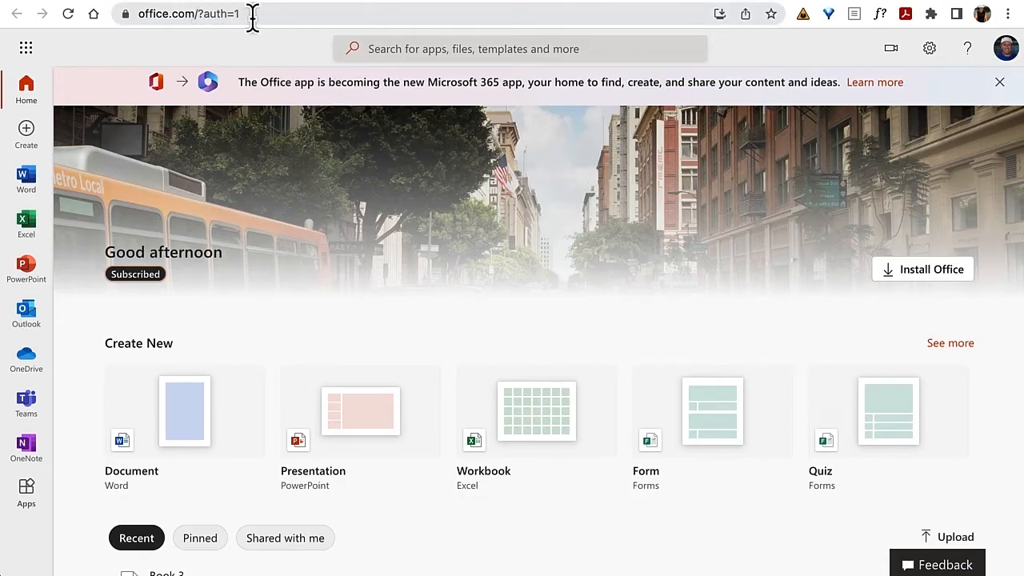
pyautogui.moveTo(274, 63)
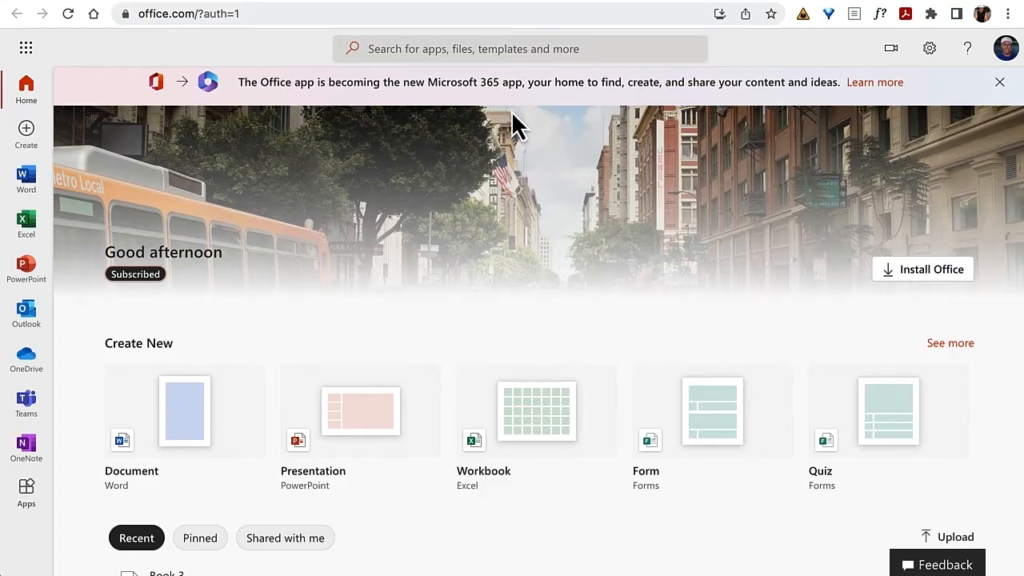
pyautogui.moveTo(360, 143)
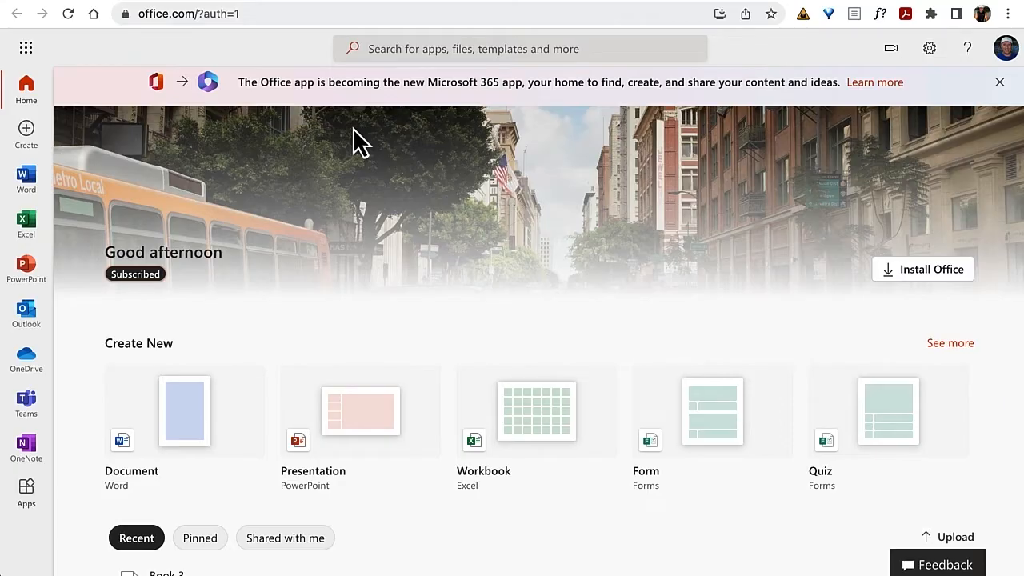
pyautogui.moveTo(85, 216)
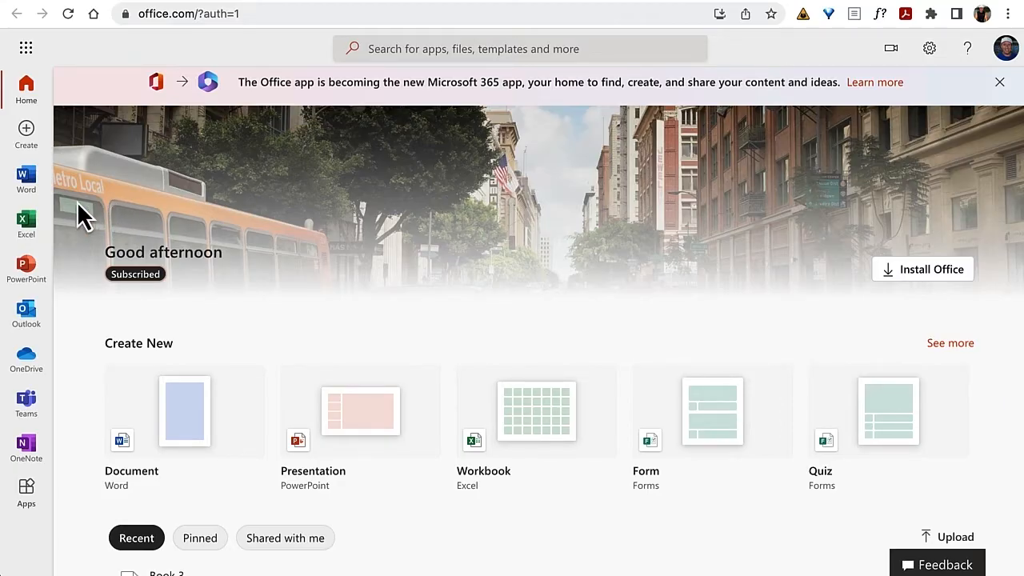
pyautogui.moveTo(63, 228)
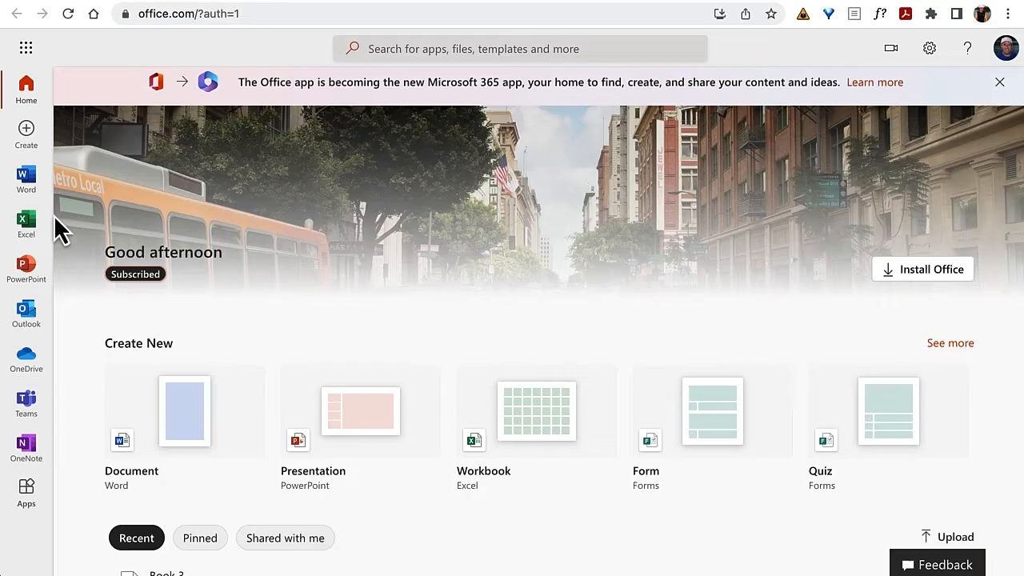
pyautogui.moveTo(80, 192)
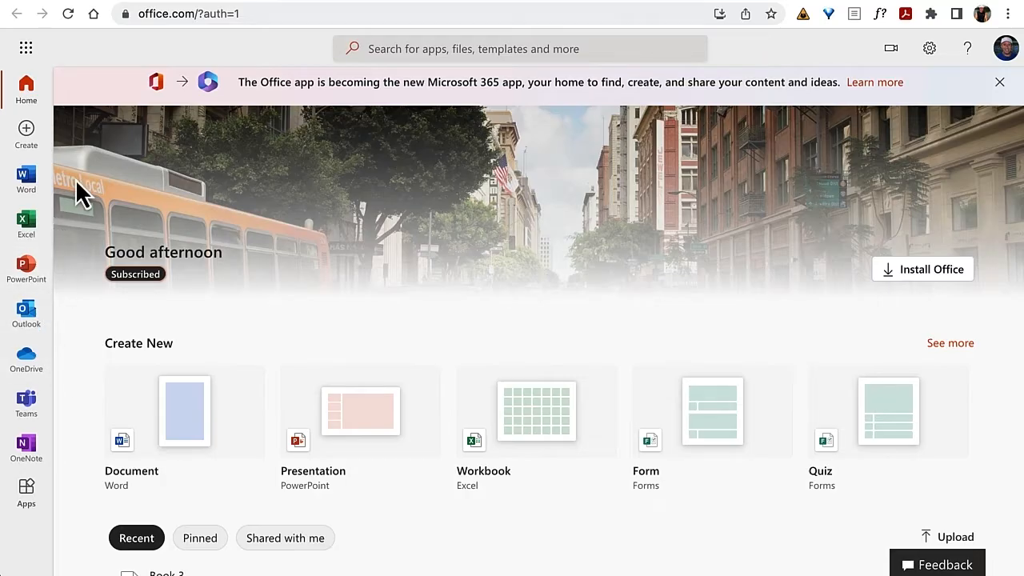
pyautogui.moveTo(26, 224)
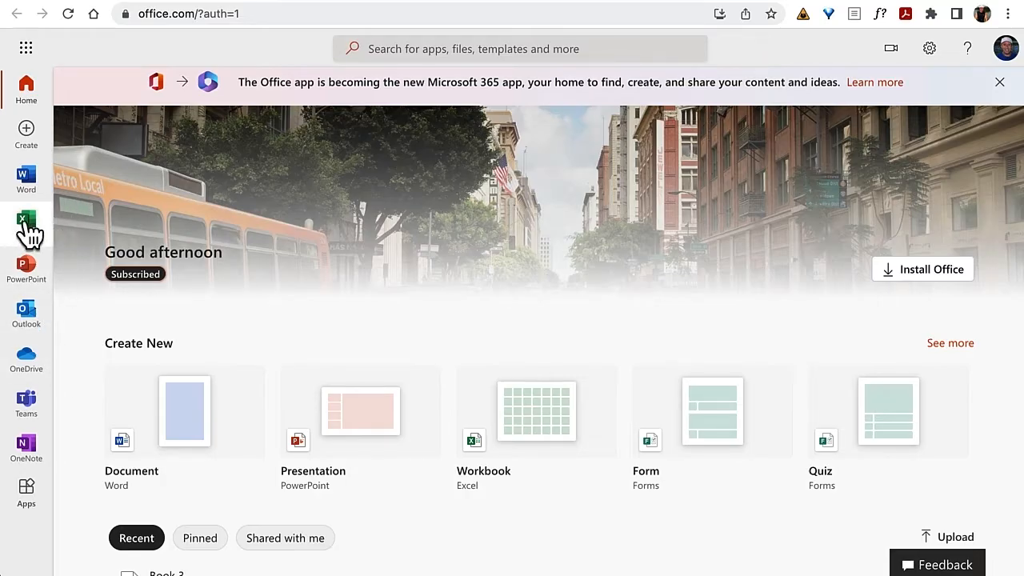
# Go to the Excel start page from the Microsoft 365 left app rail
pyautogui.click(27, 222)
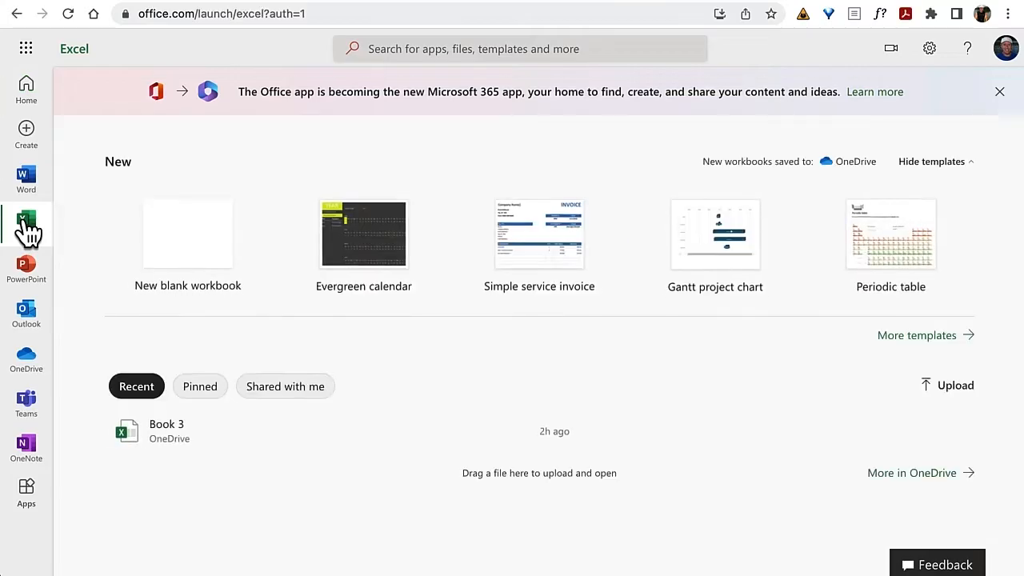
pyautogui.moveTo(94, 223)
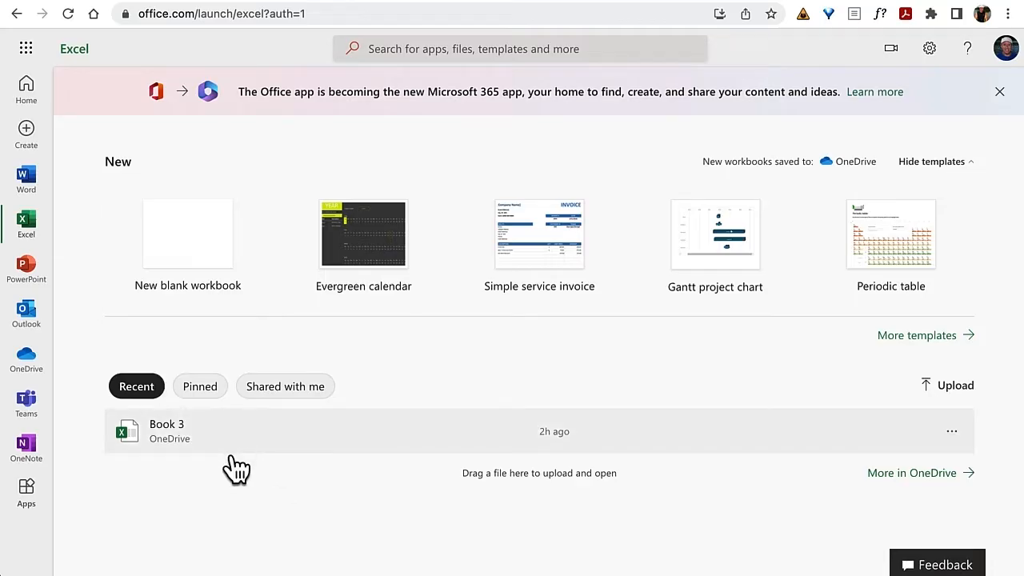
pyautogui.moveTo(108, 436)
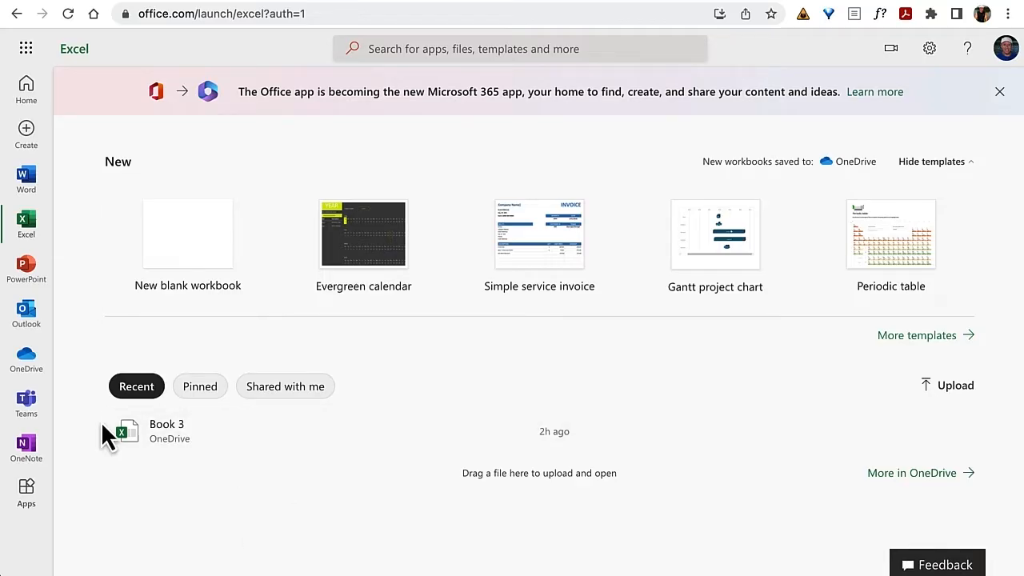
pyautogui.moveTo(80, 392)
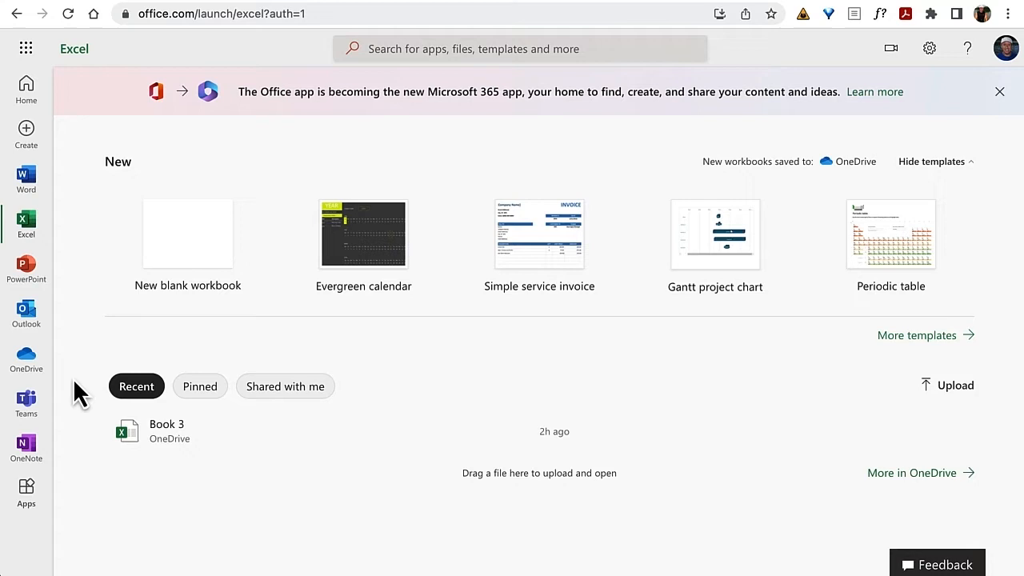
pyautogui.moveTo(262, 450)
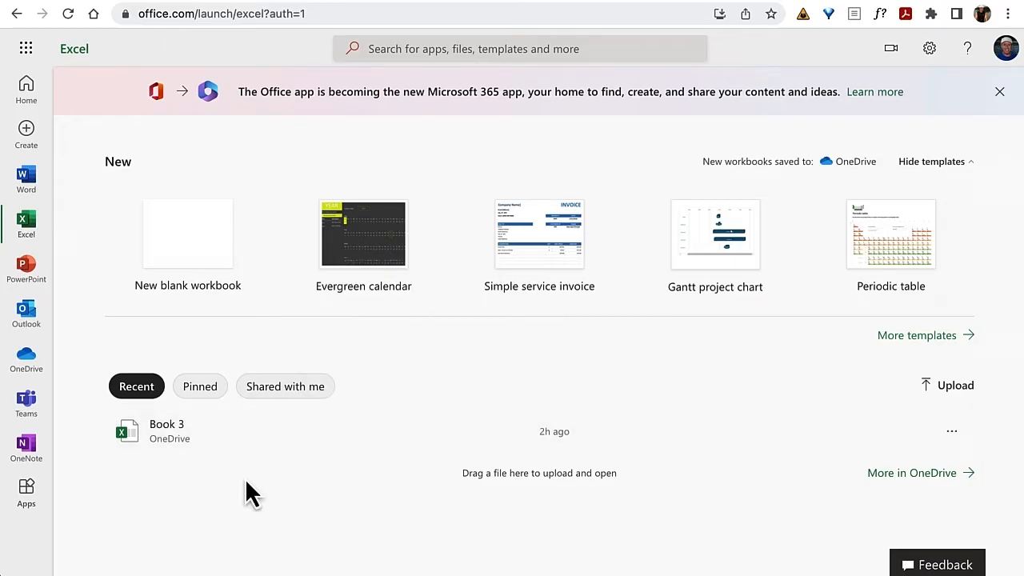
pyautogui.moveTo(344, 464)
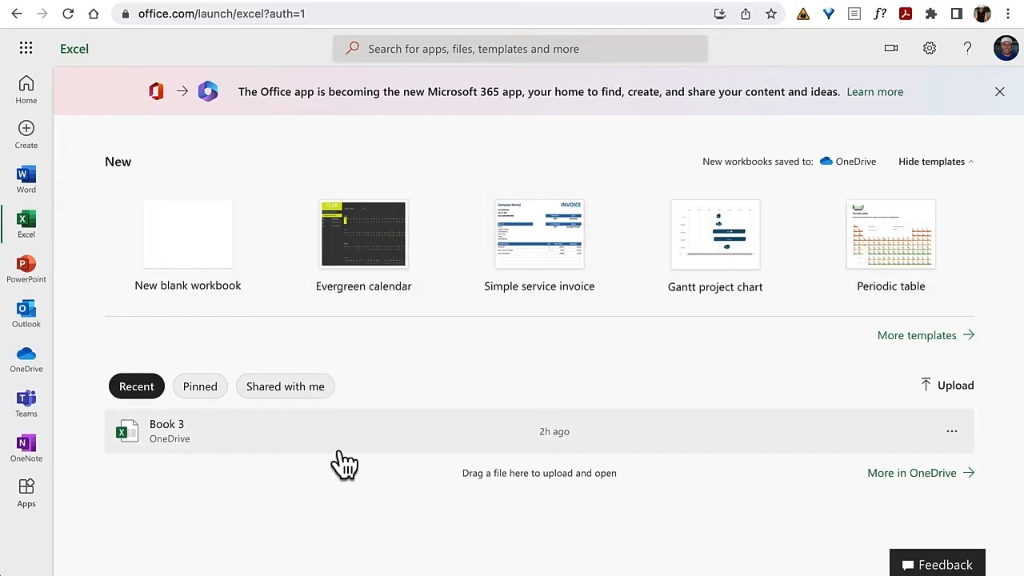
pyautogui.moveTo(188, 234)
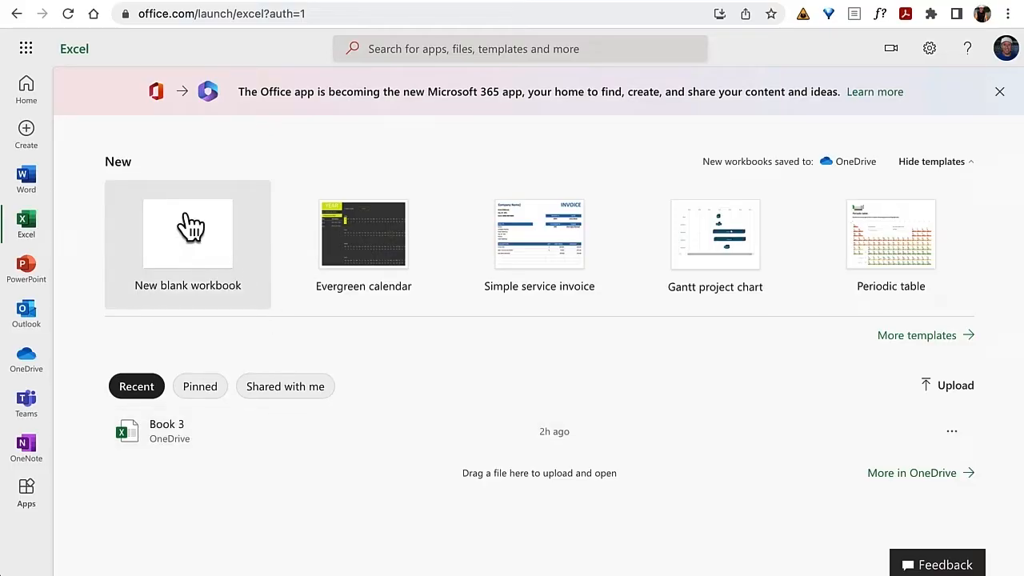
# Create a blank workbook with Jan–April headers in B4:E4 and first numbers 111 in B5
pyautogui.click(187, 234)
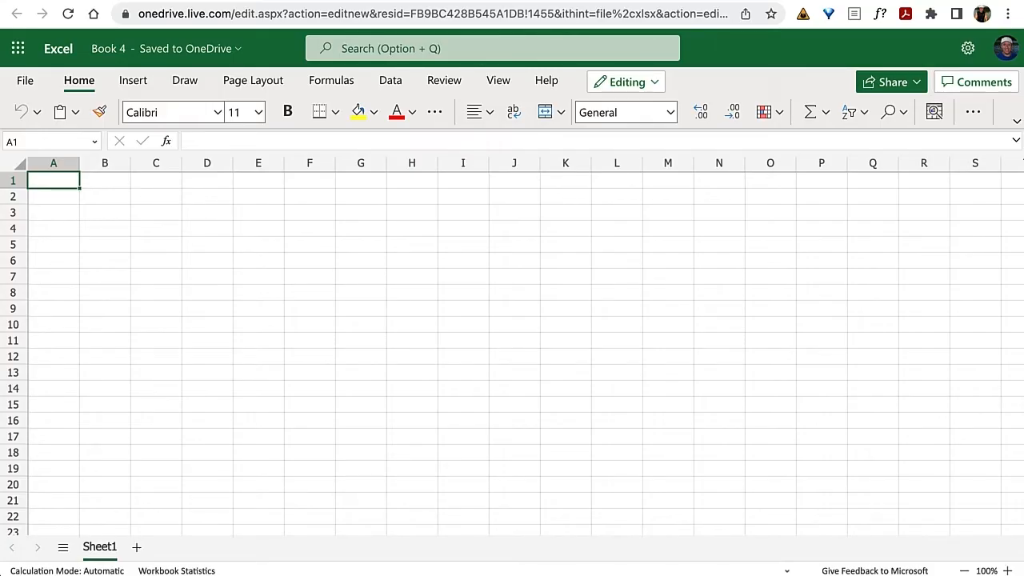
pyautogui.write('January')
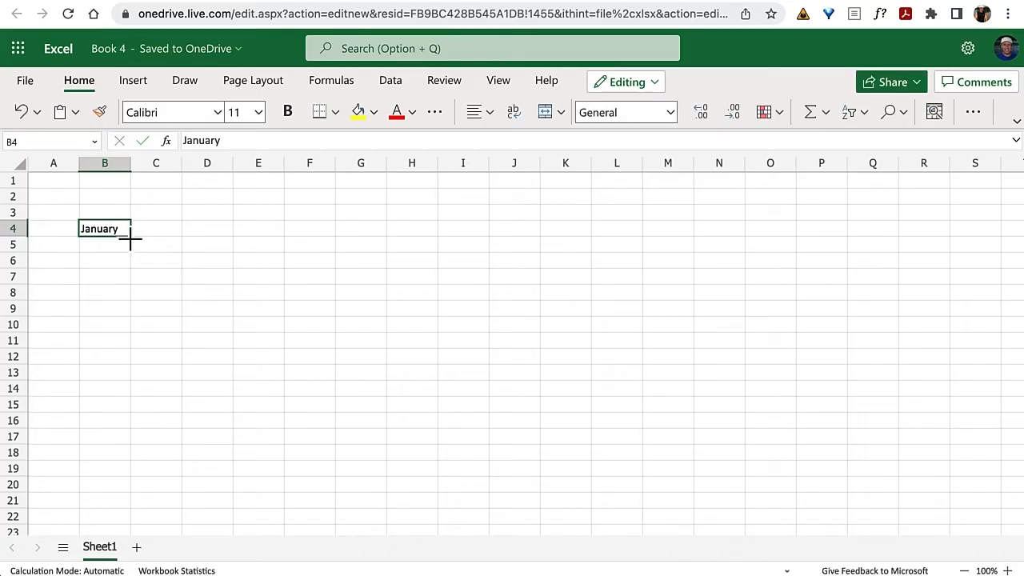
pyautogui.moveTo(128, 238); pyautogui.dragTo(256, 236)
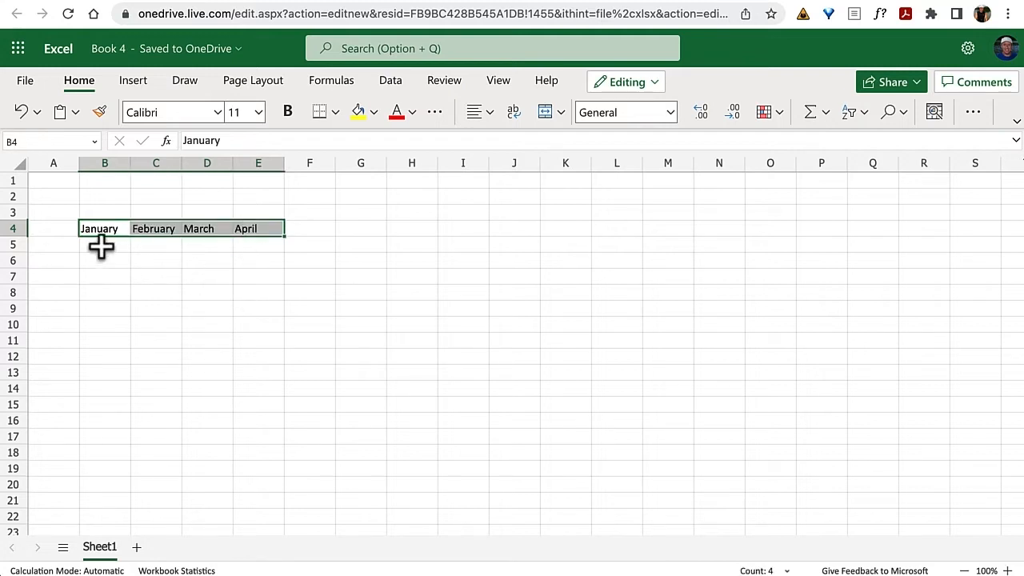
pyautogui.click(105, 244)
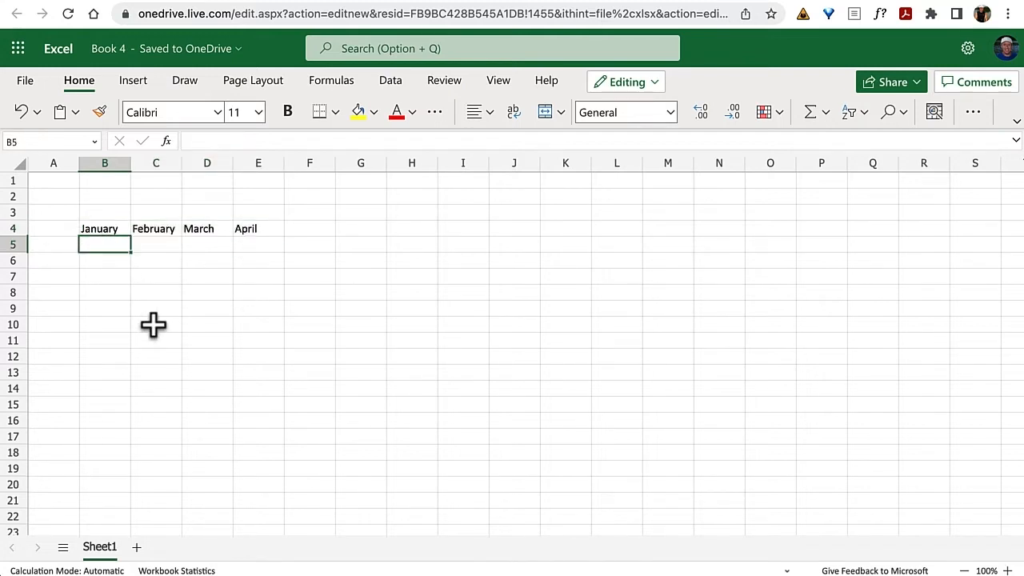
pyautogui.write('111')
pyautogui.click(258, 261)
pyautogui.write('888')
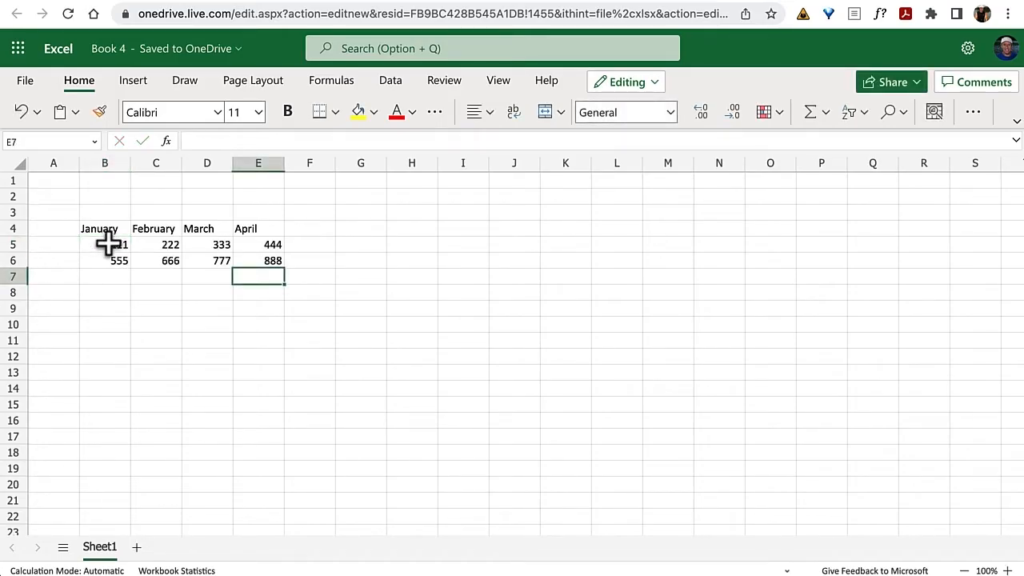
pyautogui.moveTo(318, 230)
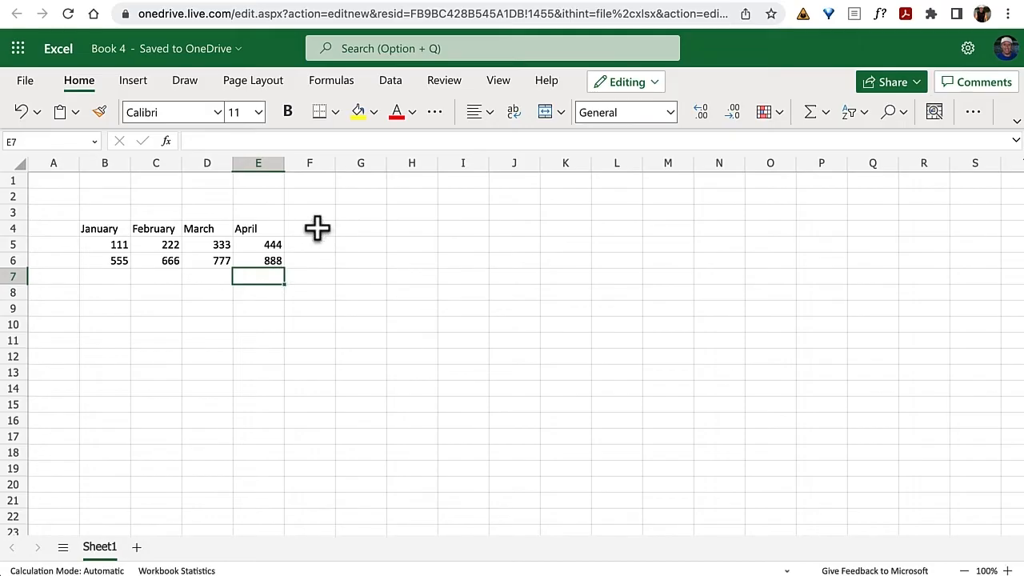
# Add a Total column in F with AutoSum row totals 1110 and 2886
pyautogui.write('Total')
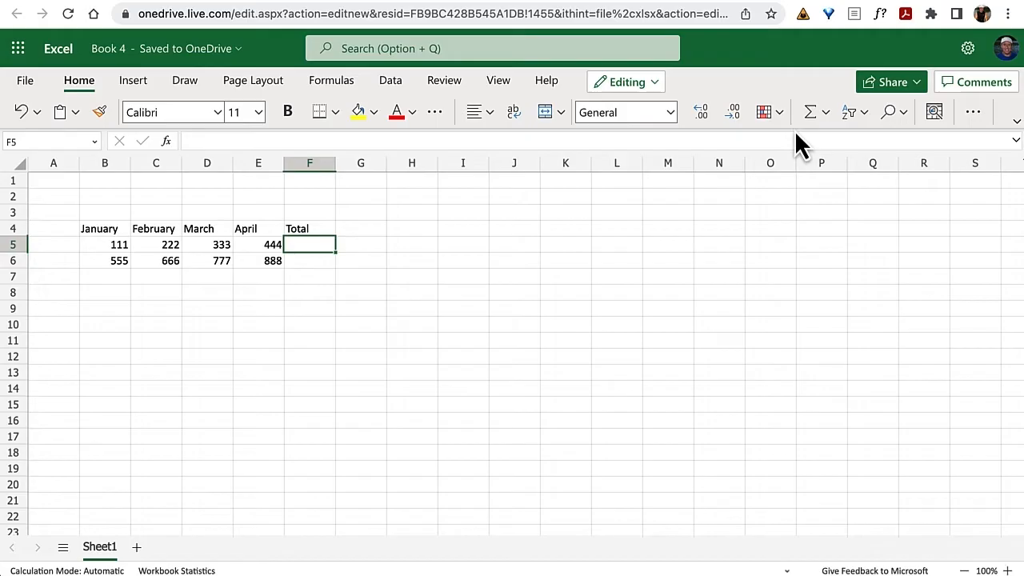
pyautogui.click(810, 111)
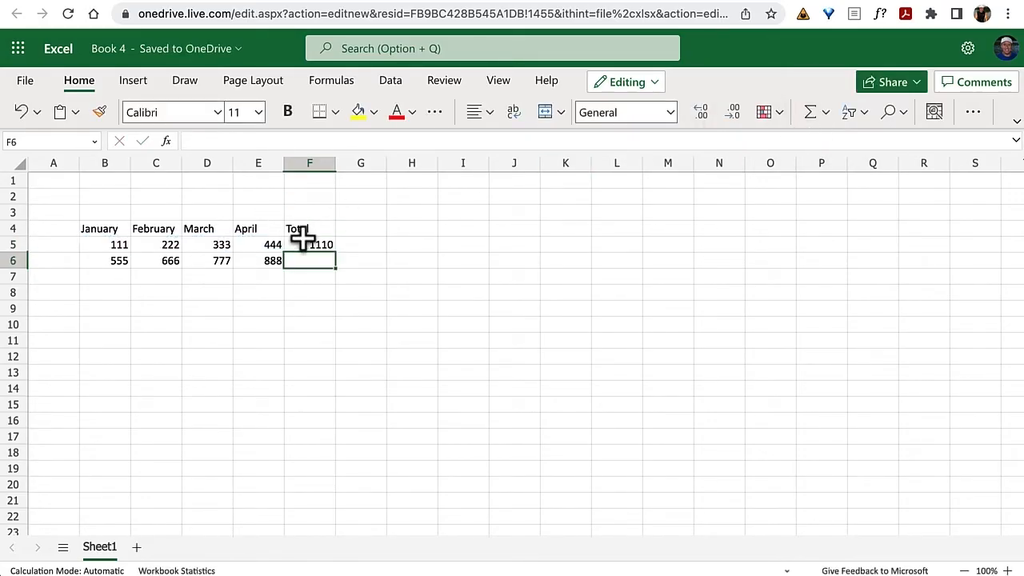
pyautogui.click(309, 244)
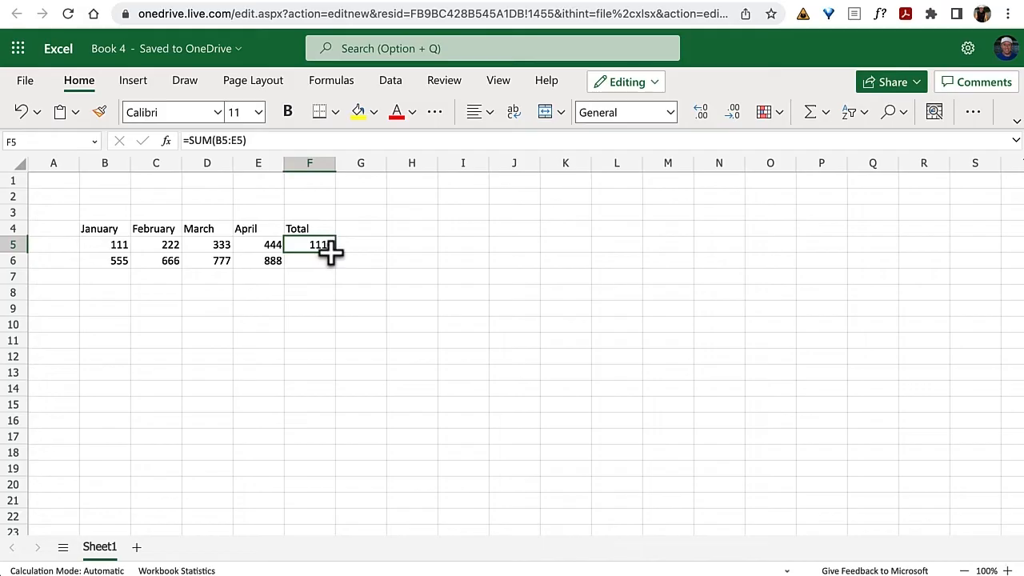
pyautogui.click(309, 260)
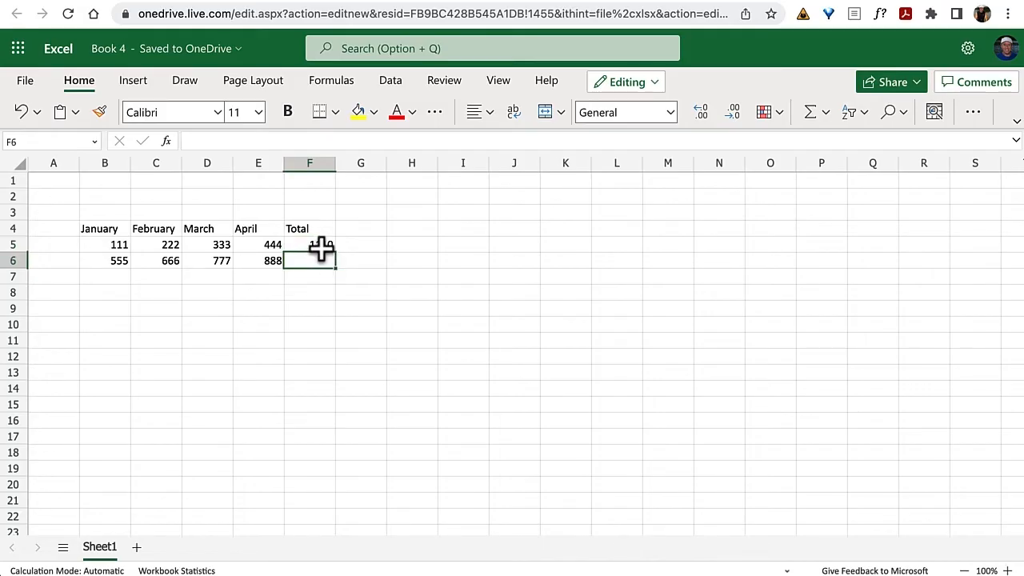
pyautogui.click(310, 244)
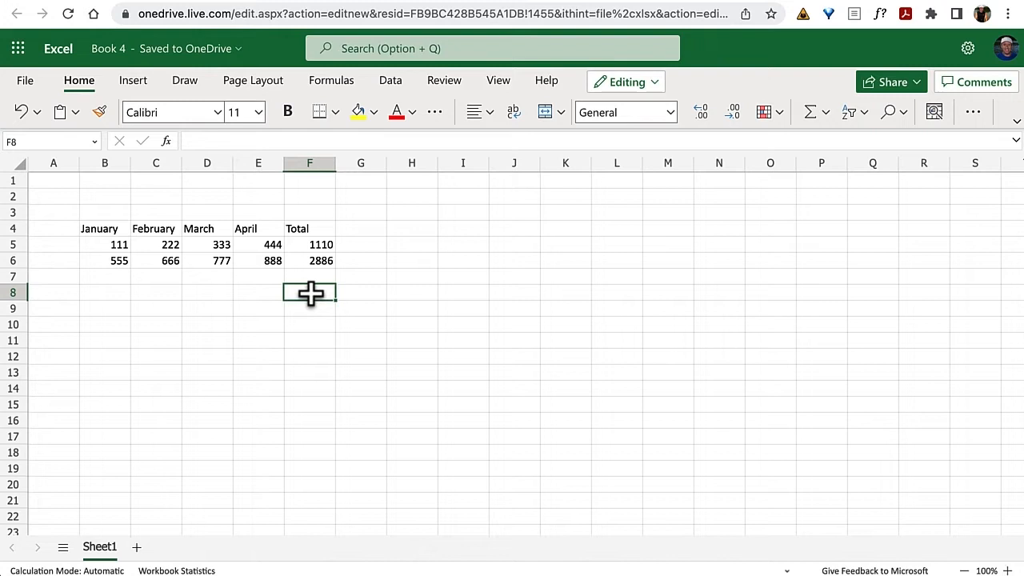
pyautogui.moveTo(362, 170)
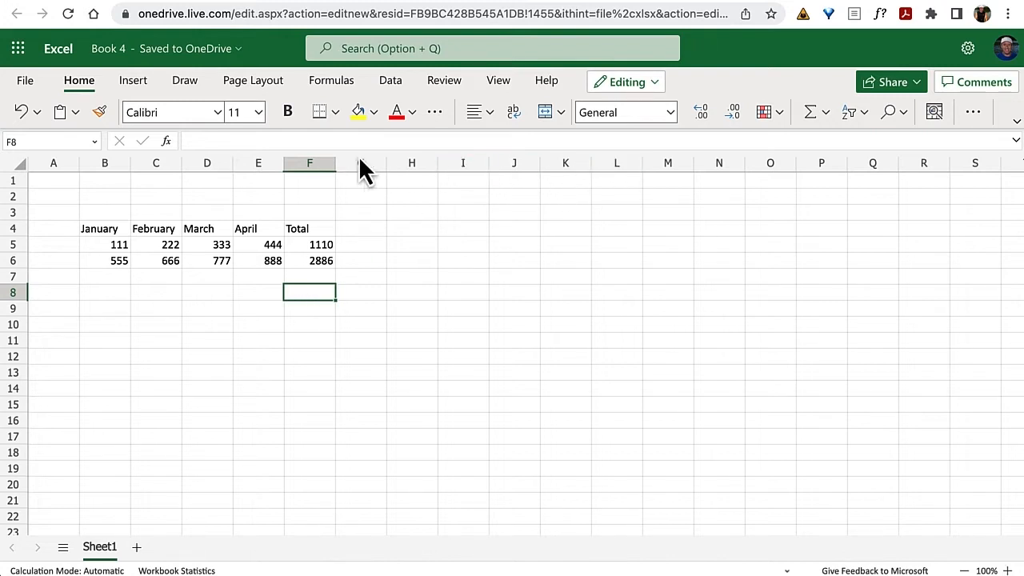
pyautogui.moveTo(535, 198)
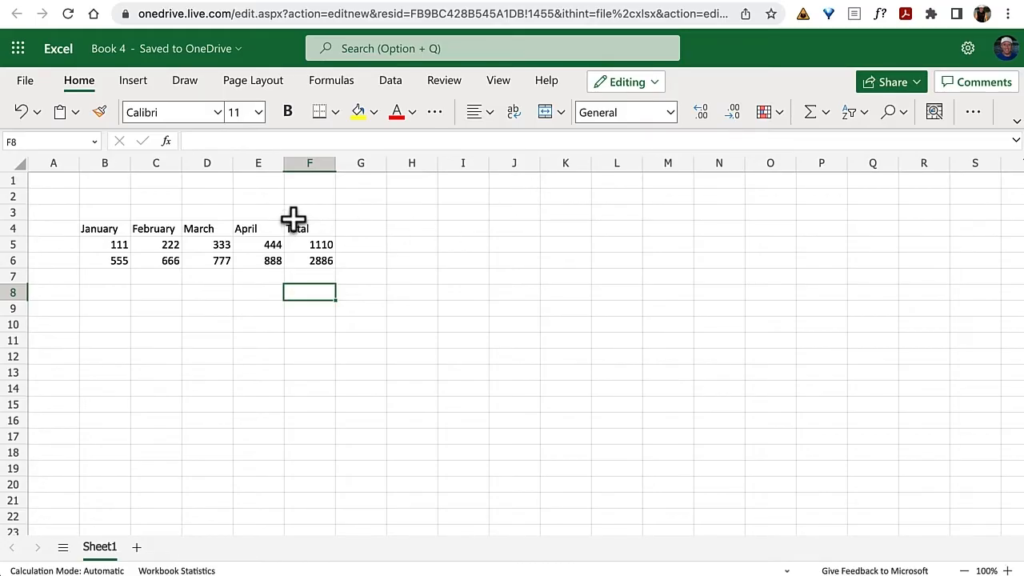
pyautogui.moveTo(198, 50)
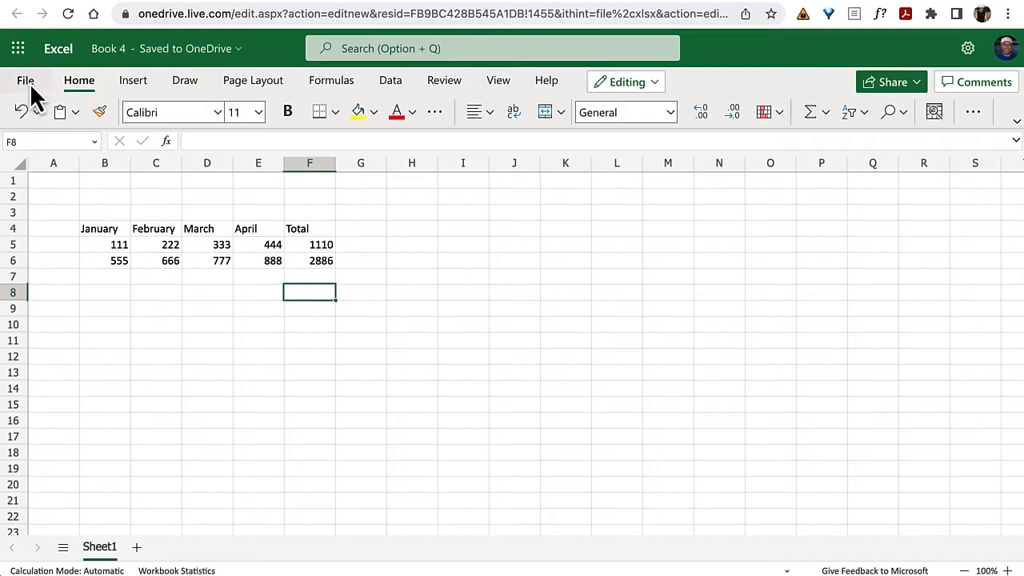
pyautogui.click(25, 80)
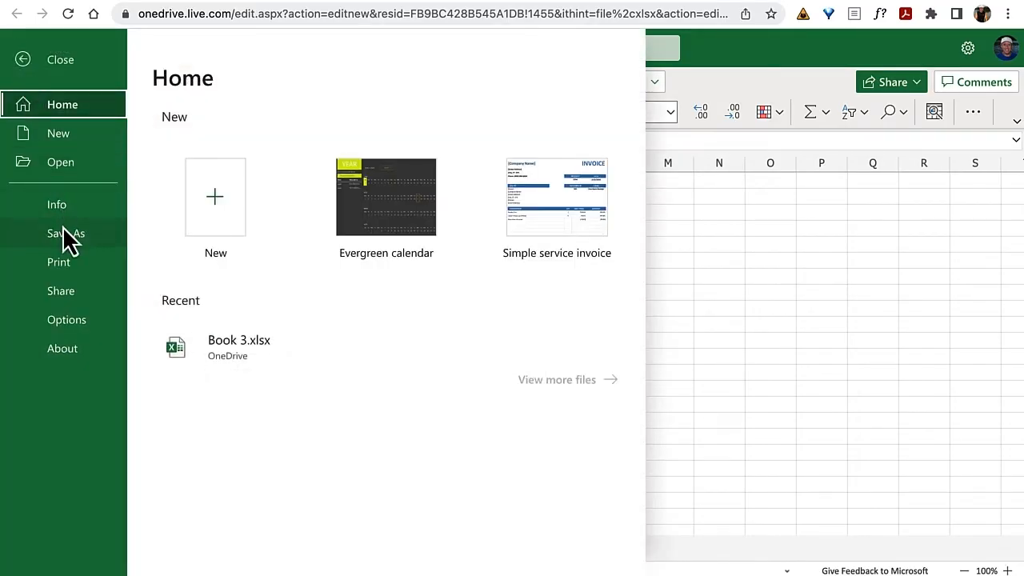
pyautogui.moveTo(219, 469)
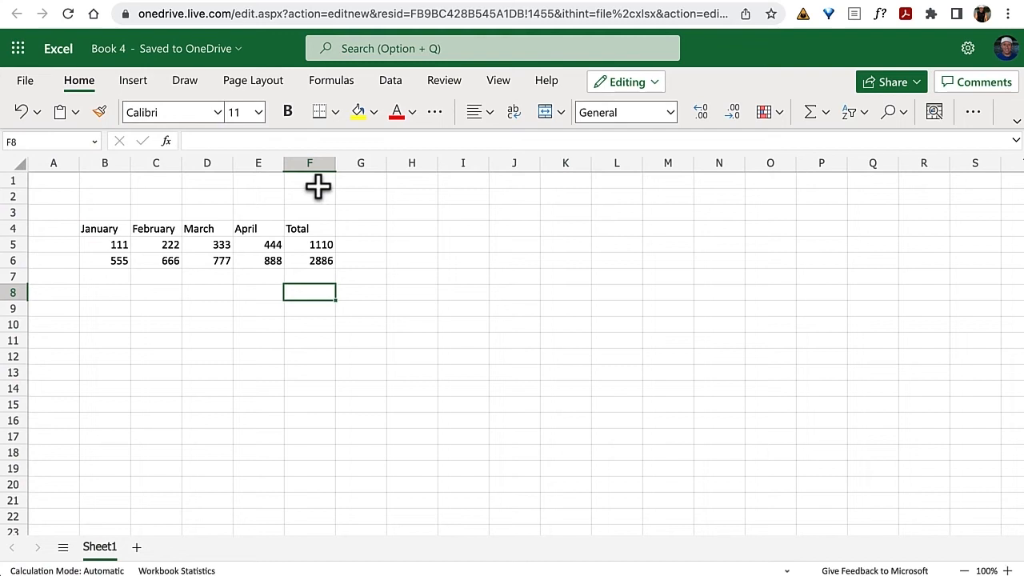
pyautogui.click(133, 80)
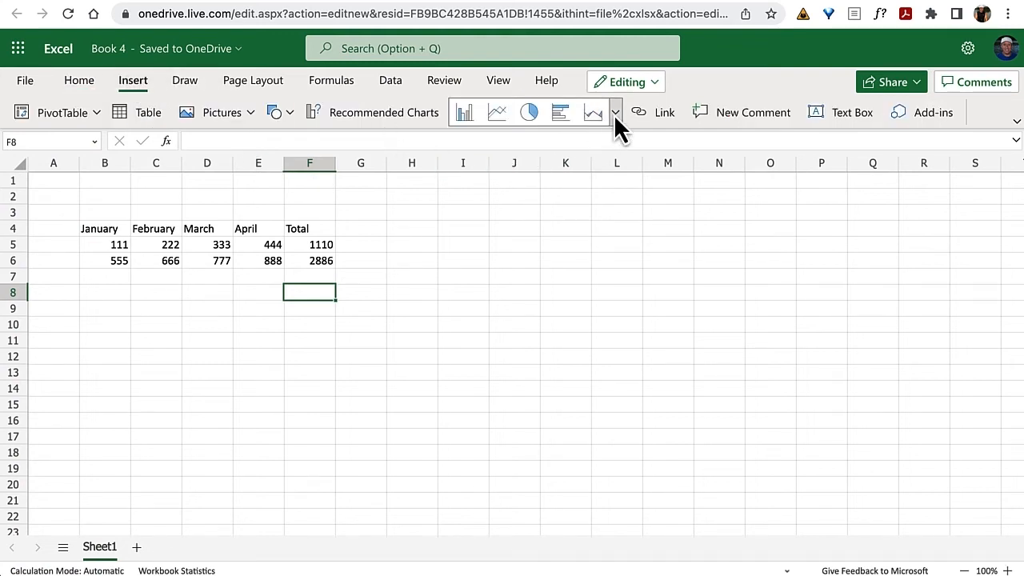
pyautogui.click(615, 112)
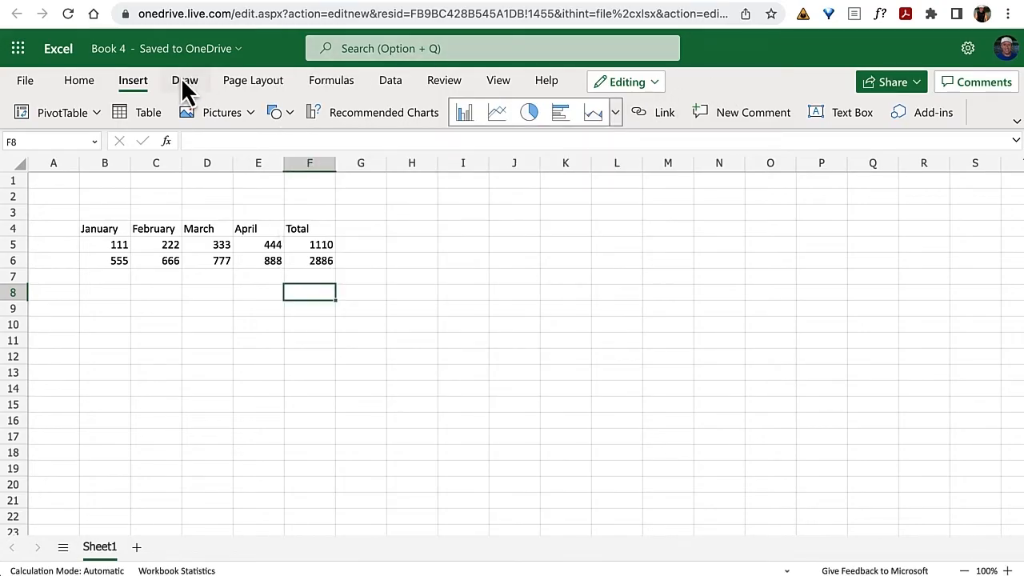
pyautogui.click(253, 80)
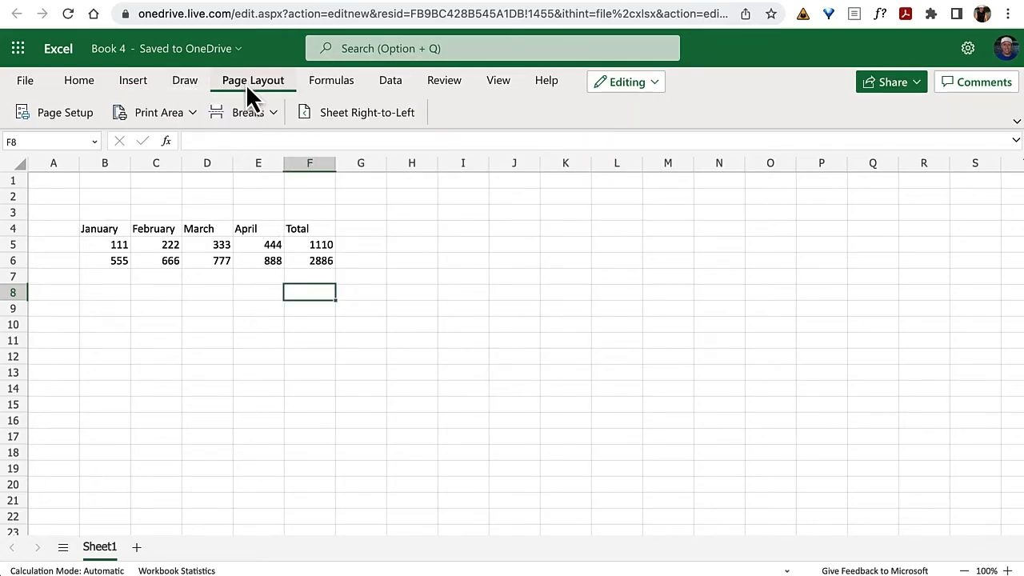
pyautogui.moveTo(331, 92)
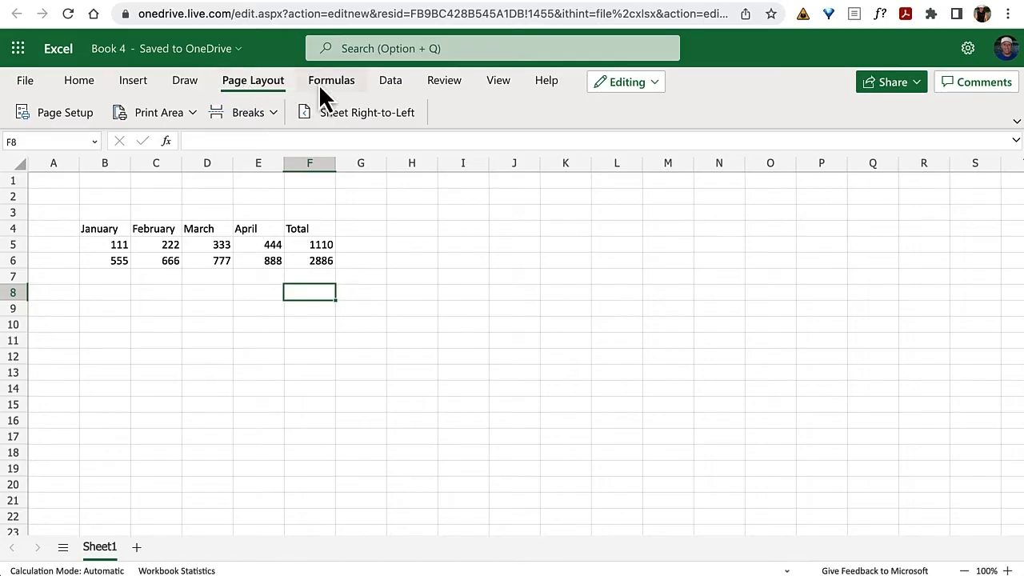
pyautogui.click(331, 80)
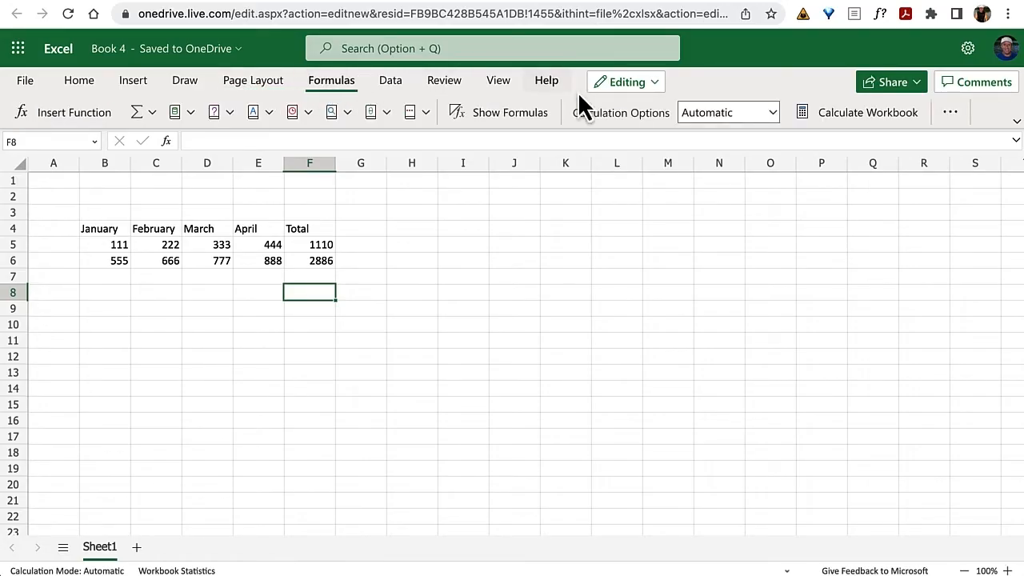
pyautogui.click(391, 80)
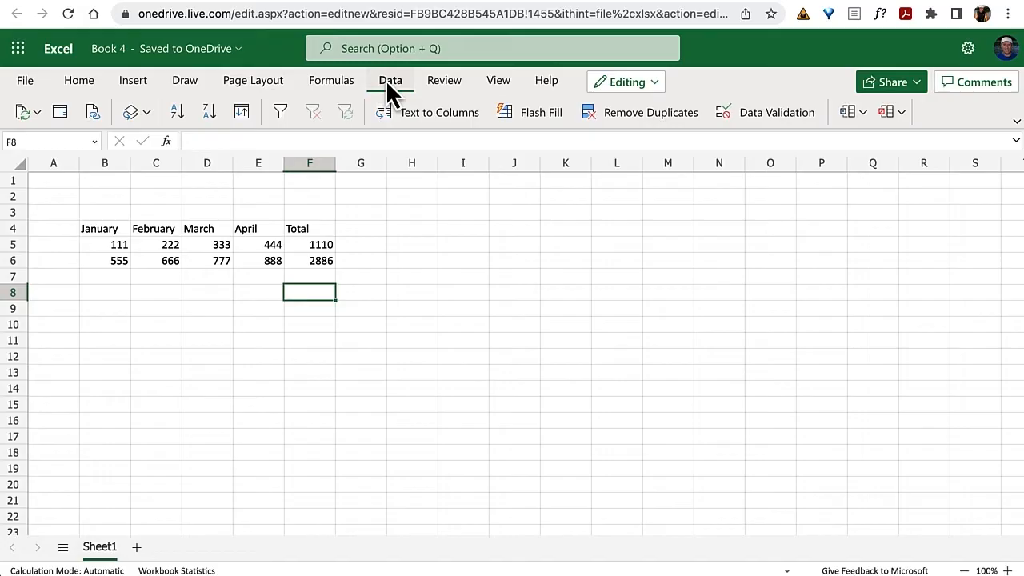
pyautogui.click(444, 80)
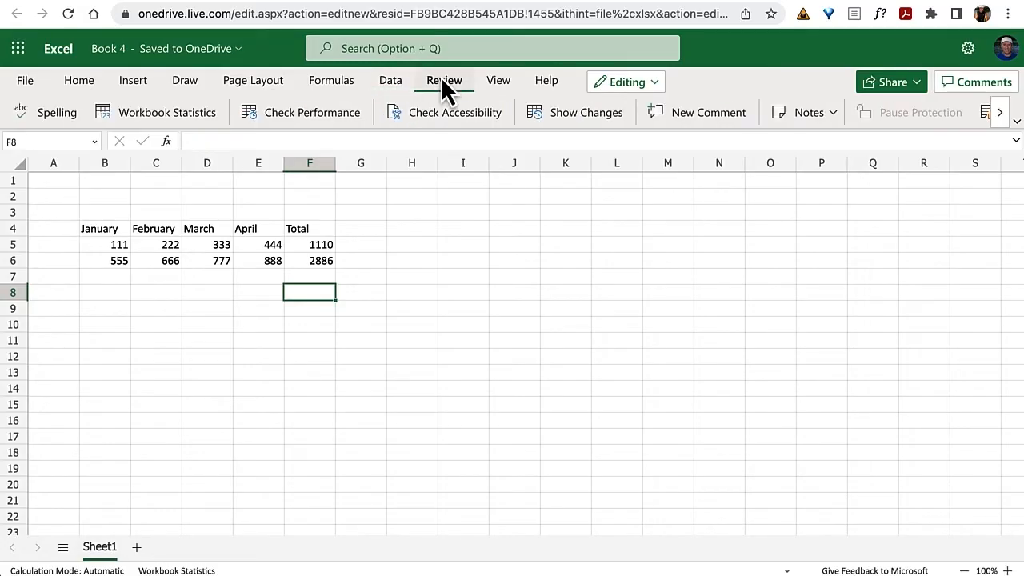
pyautogui.click(78, 80)
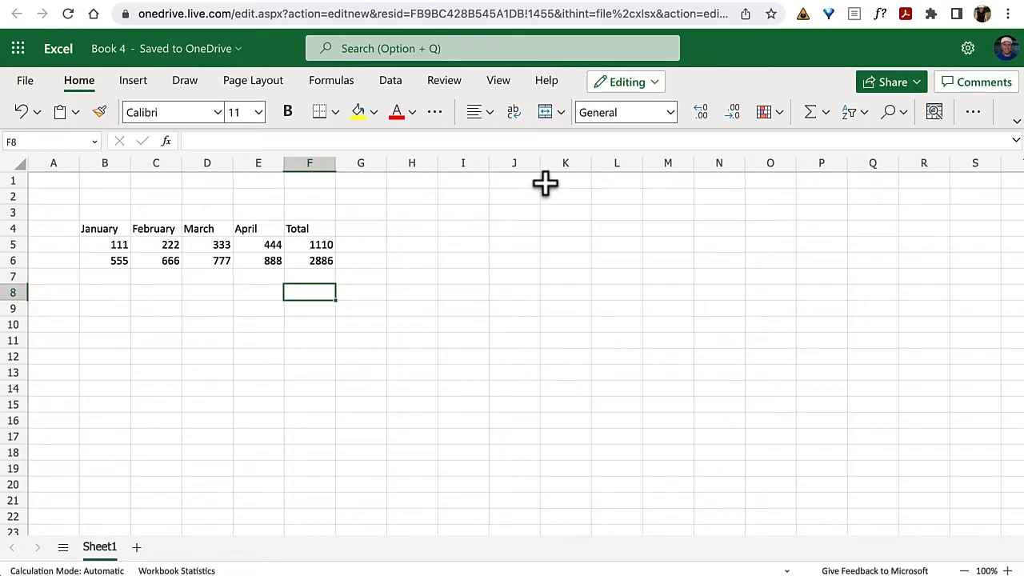
pyautogui.moveTo(565, 191)
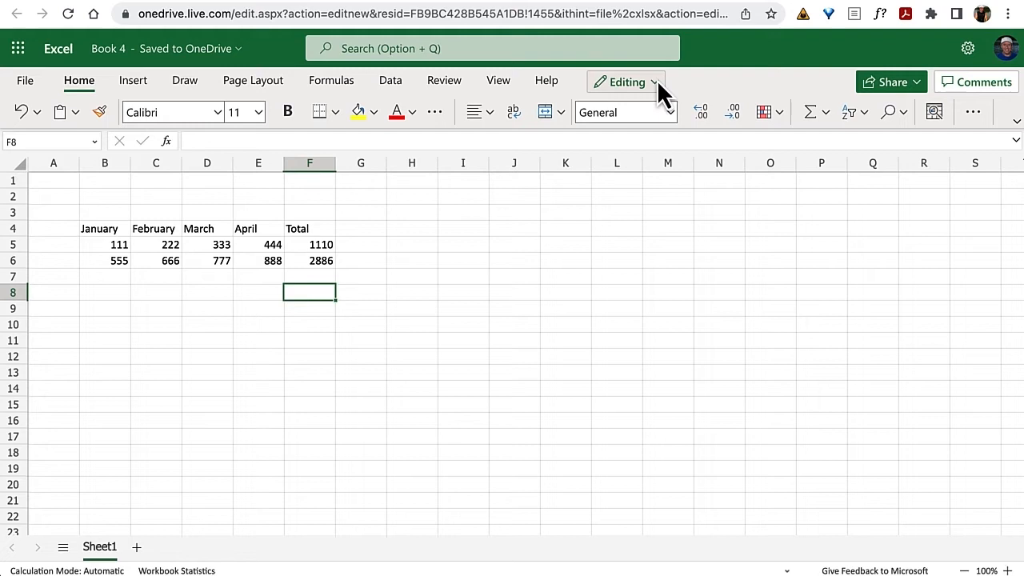
# Send Book 4 to open in the Excel desktop app via the Editing menu
pyautogui.click(626, 82)
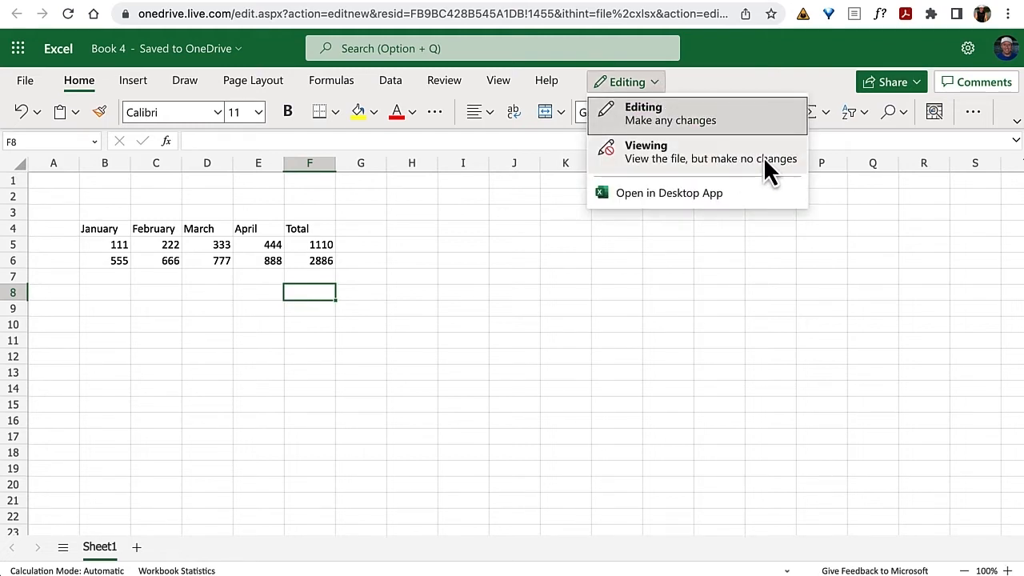
pyautogui.moveTo(760, 158)
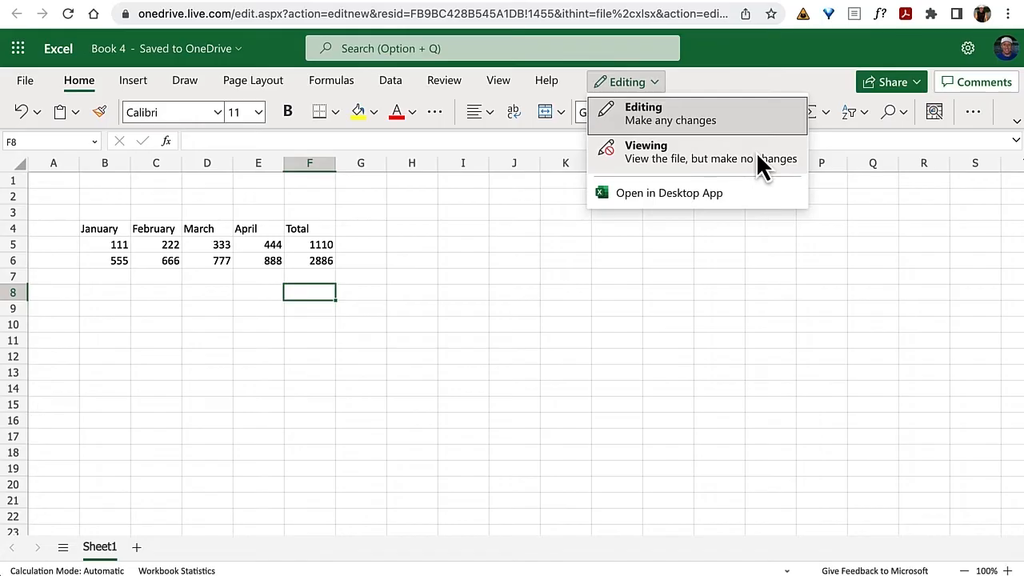
pyautogui.moveTo(728, 204)
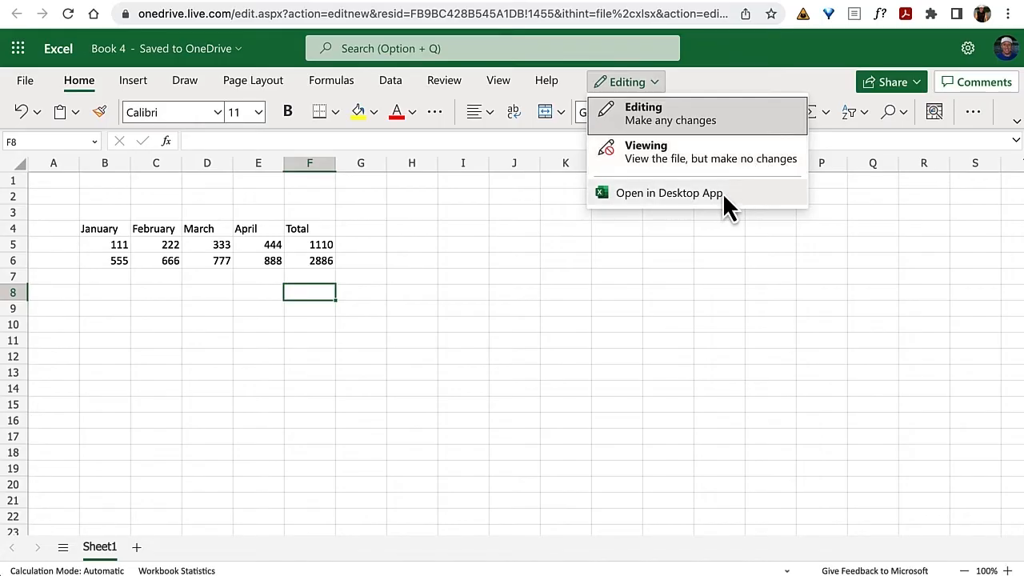
pyautogui.moveTo(758, 204)
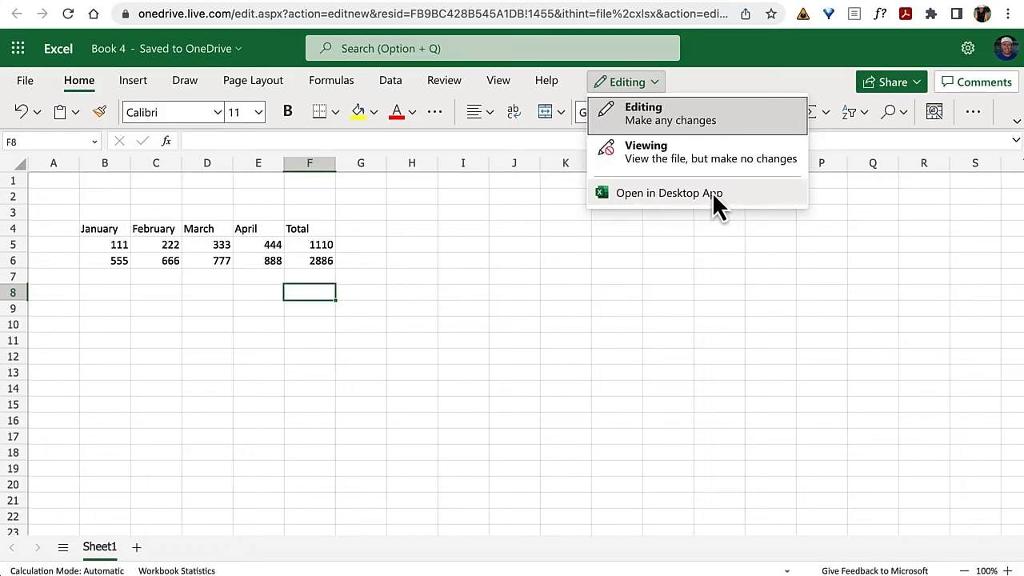
pyautogui.click(669, 192)
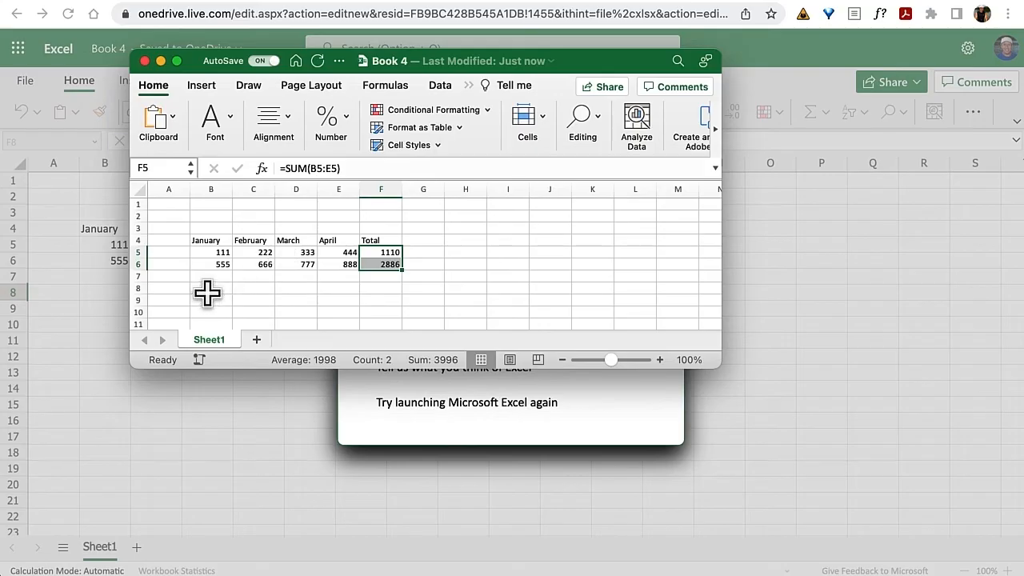
# Add a Total row 8 with column sums 666, 888, 1110, 1332 and 3996
pyautogui.click(211, 288)
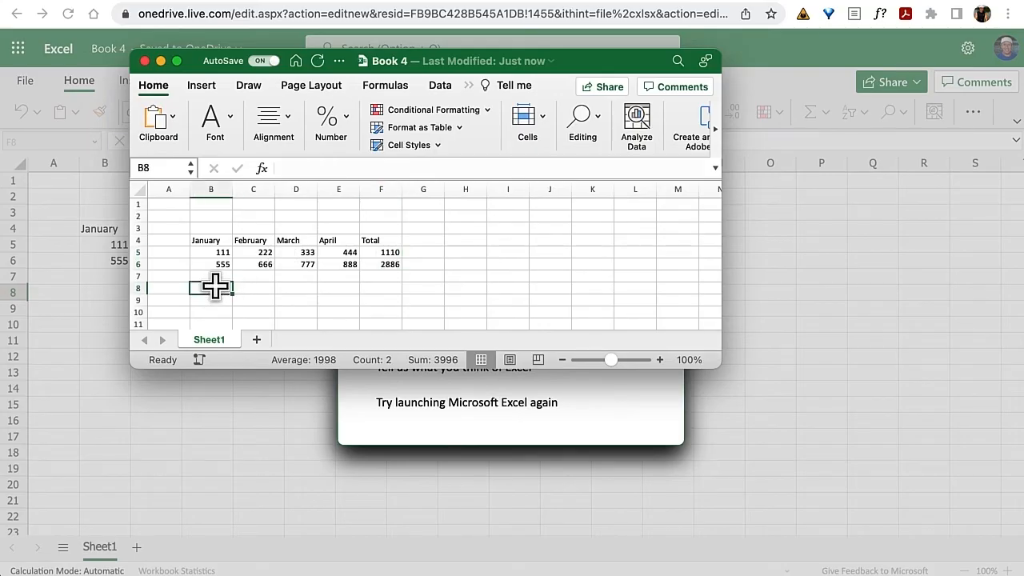
pyautogui.click(168, 288)
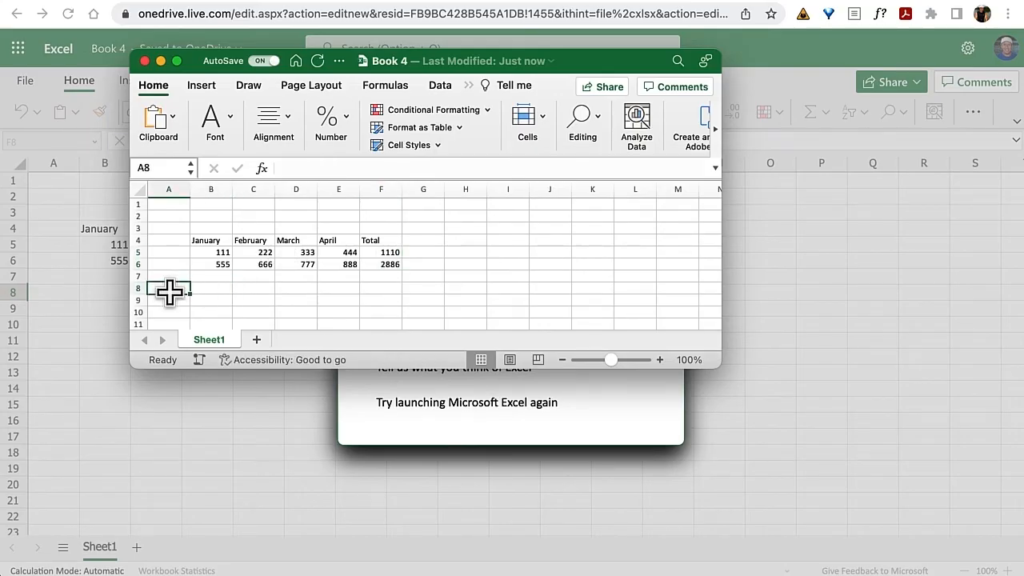
pyautogui.write('Total')
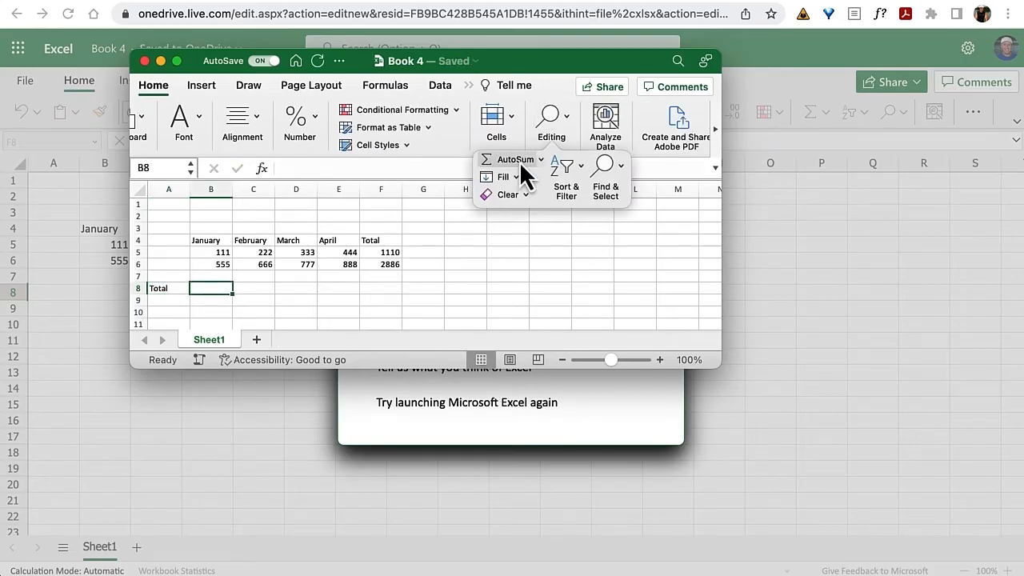
pyautogui.click(510, 159)
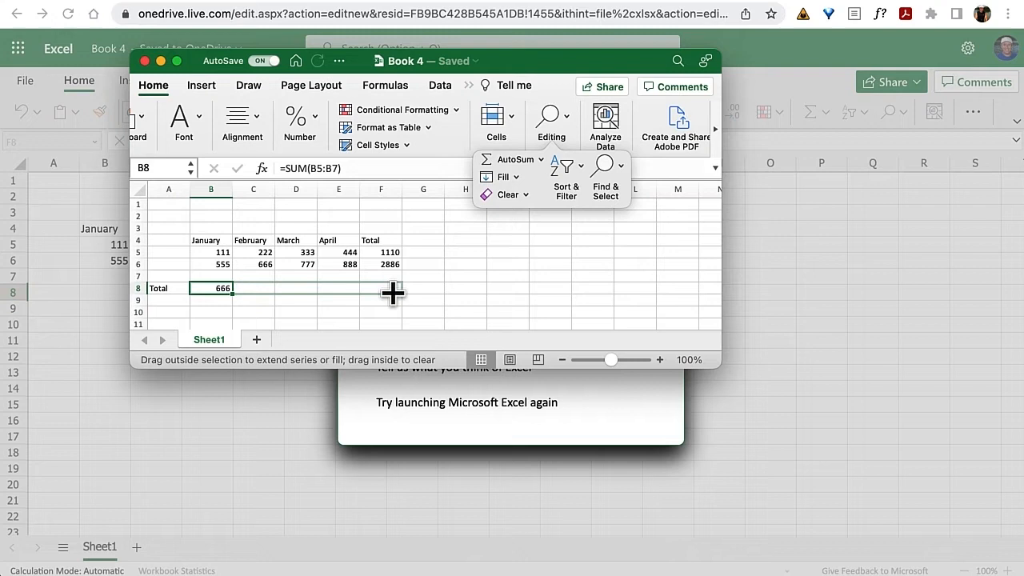
pyautogui.moveTo(232, 288); pyautogui.dragTo(392, 288)
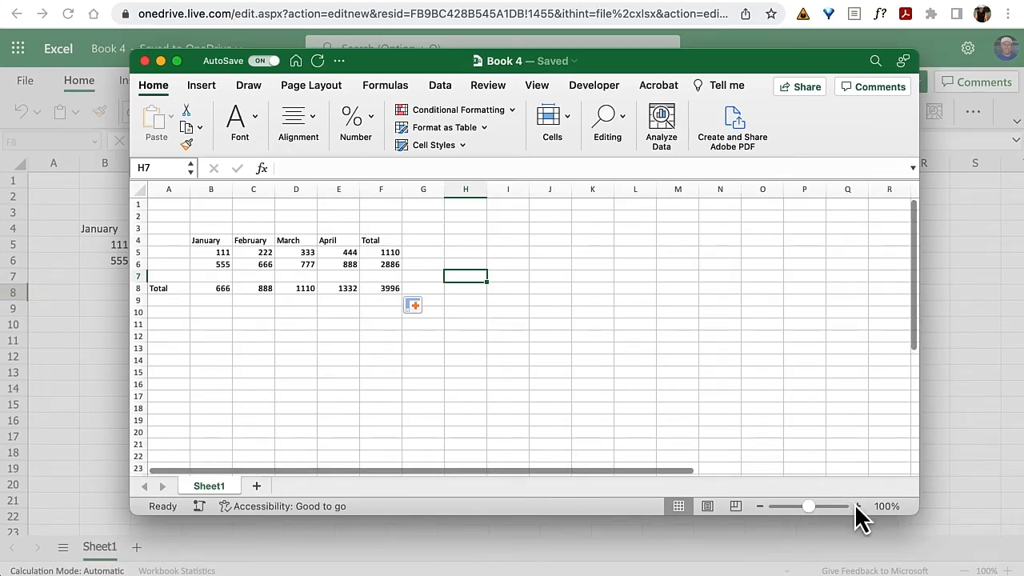
pyautogui.click(858, 506)
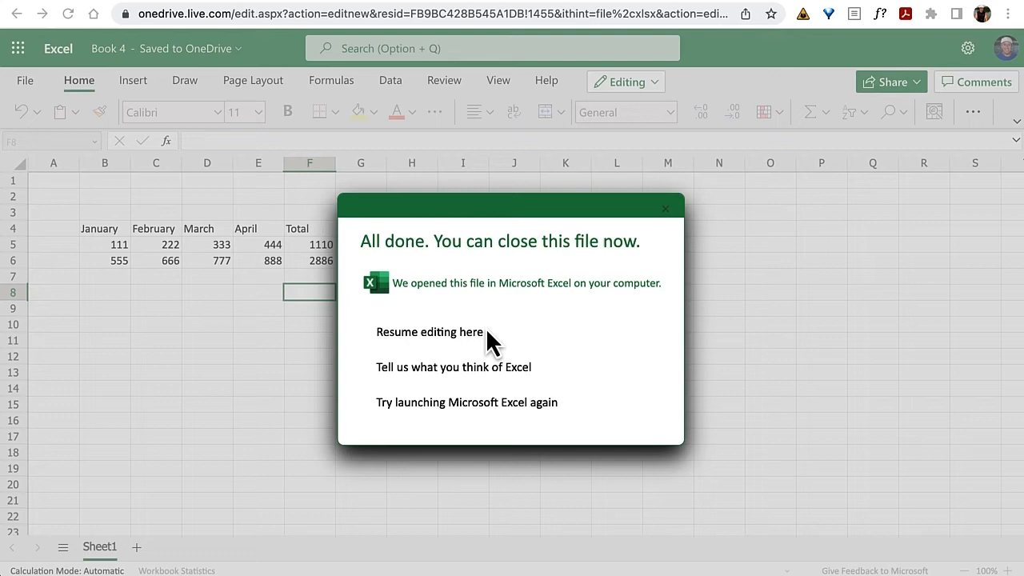
# Resume editing Book 4 in the browser, now showing the synced Total row
pyautogui.click(429, 331)
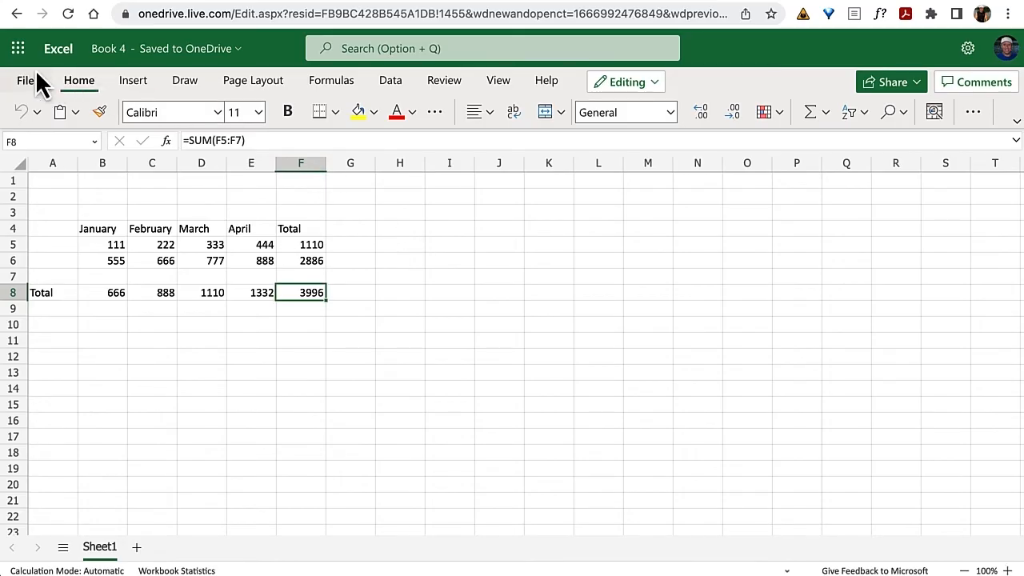
pyautogui.click(26, 80)
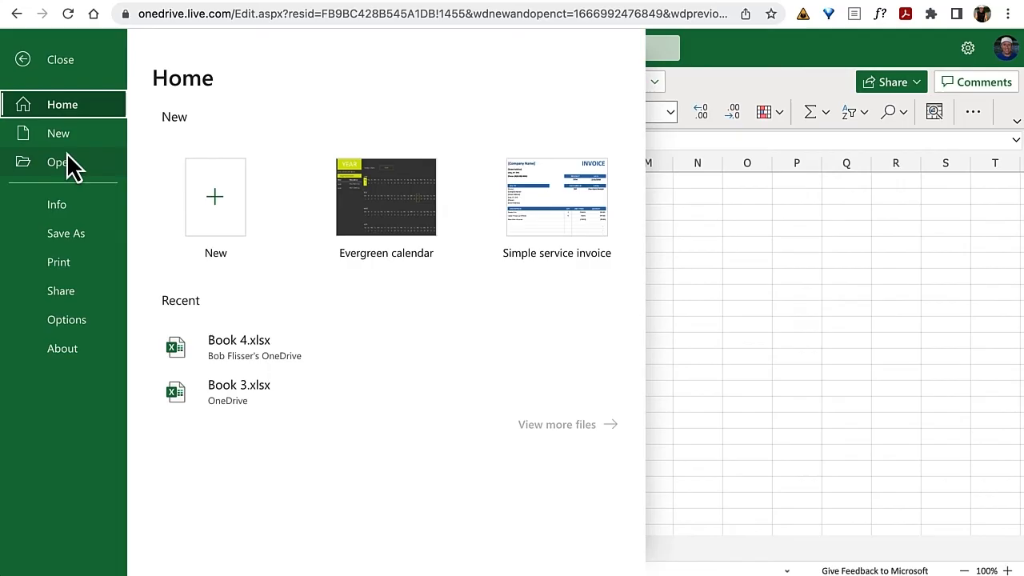
pyautogui.click(66, 233)
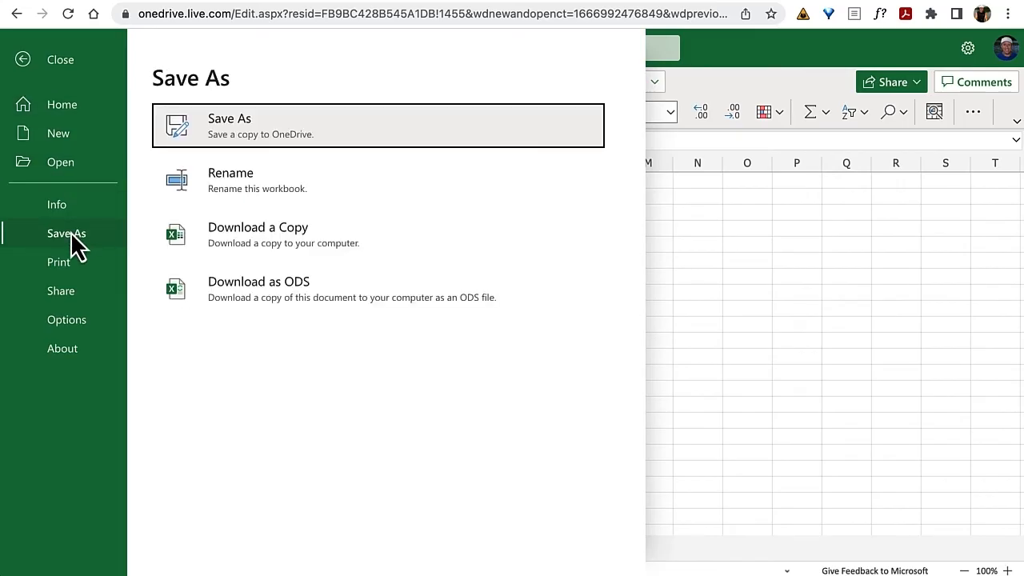
pyautogui.moveTo(400, 248)
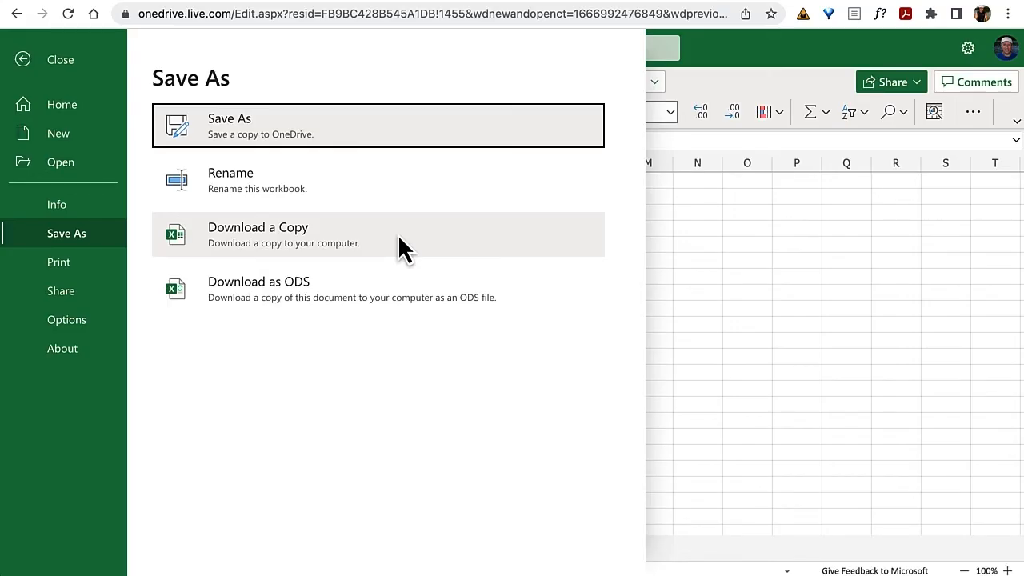
pyautogui.moveTo(689, 280)
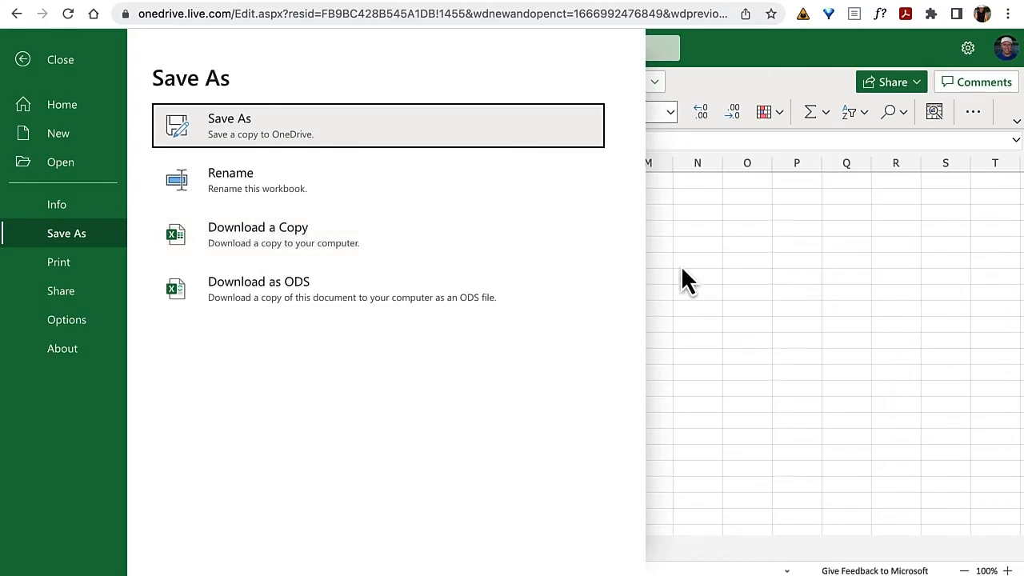
pyautogui.click(60, 59)
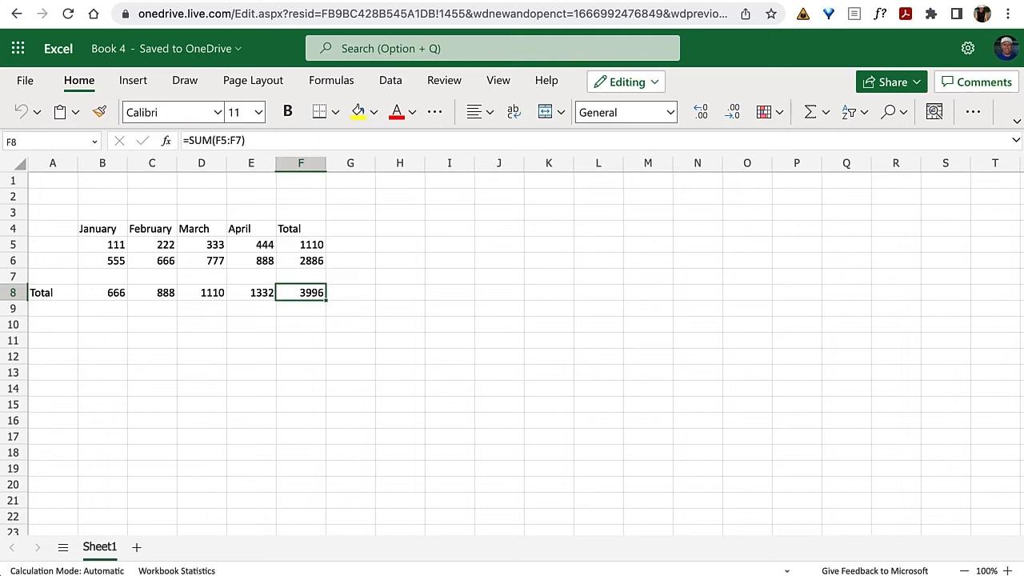
pyautogui.moveTo(920, 96)
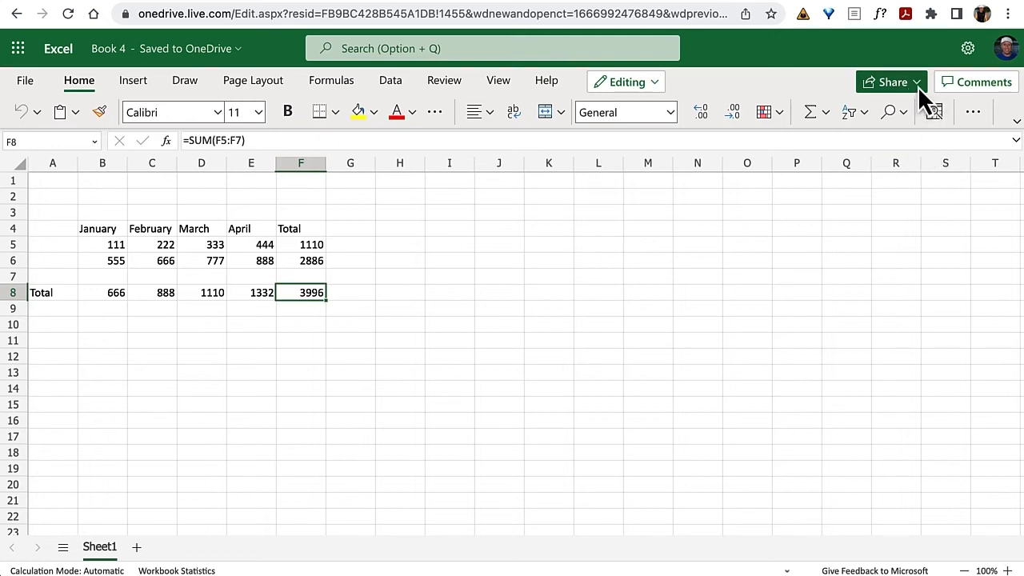
pyautogui.click(917, 82)
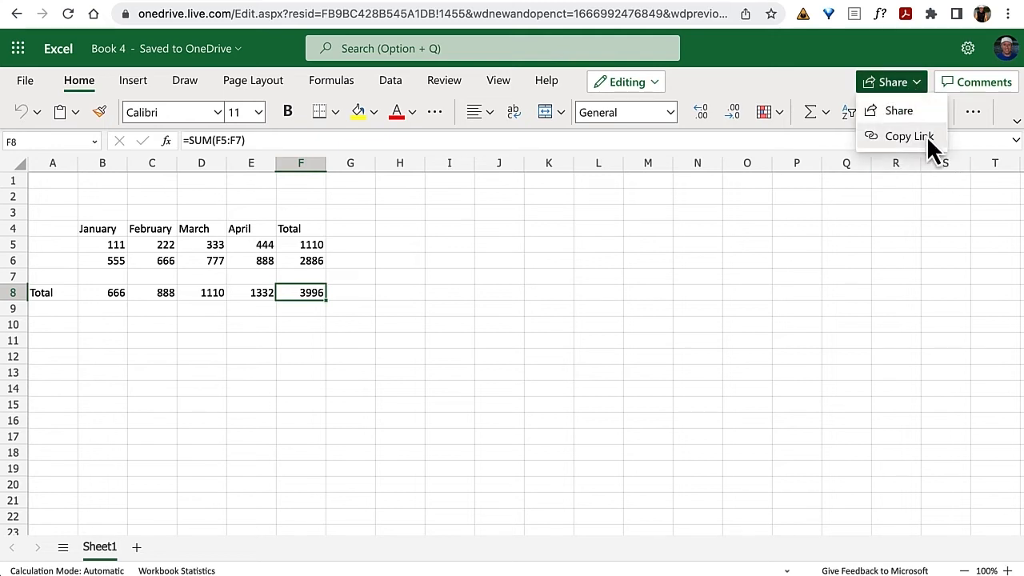
pyautogui.moveTo(911, 152)
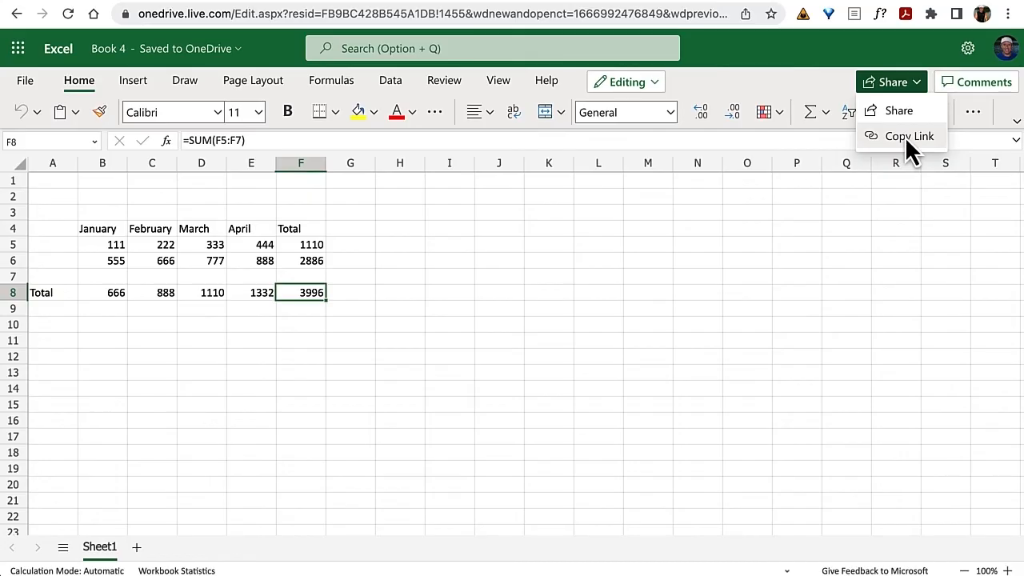
pyautogui.moveTo(899, 110)
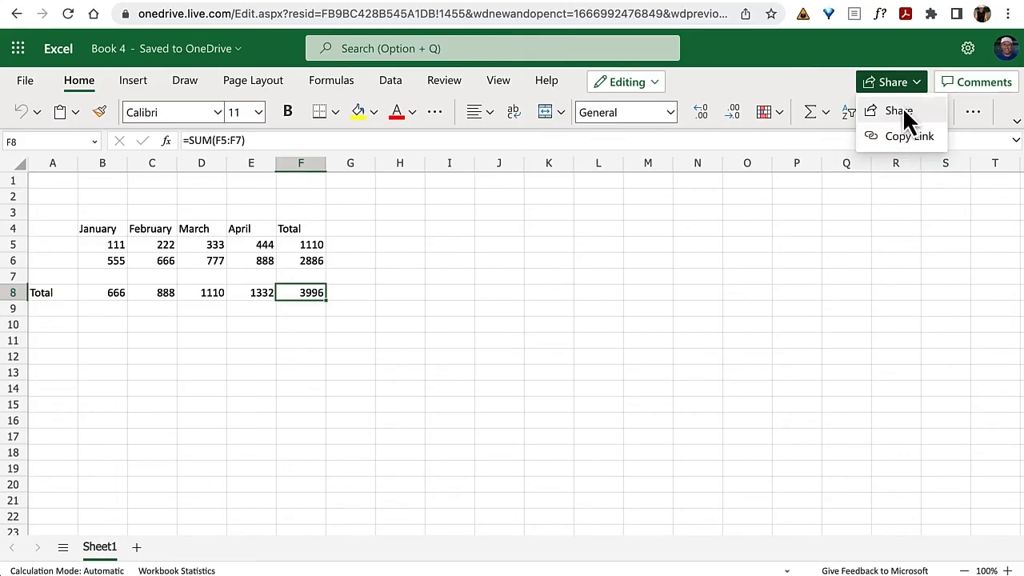
pyautogui.click(898, 111)
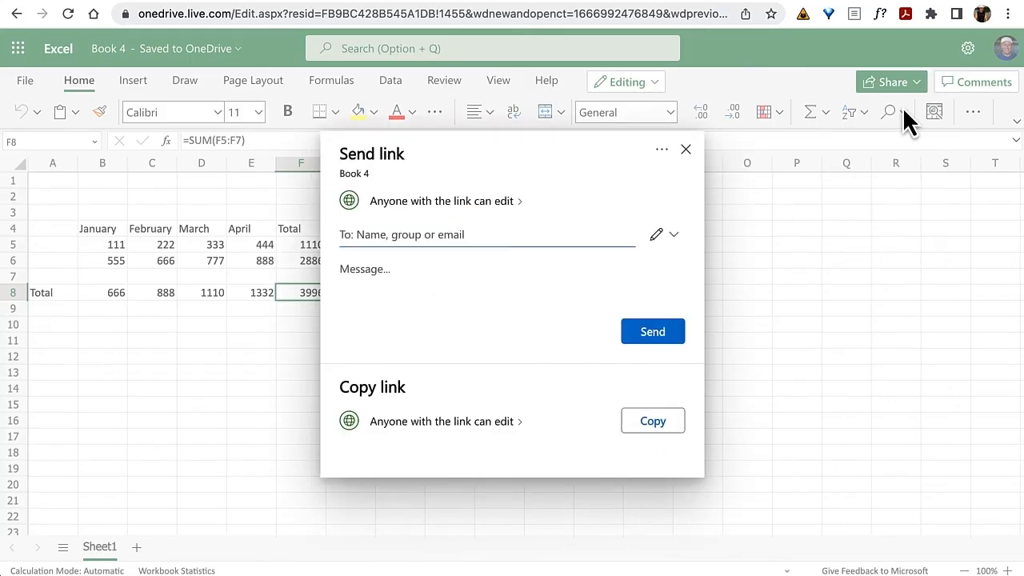
pyautogui.click(456, 235)
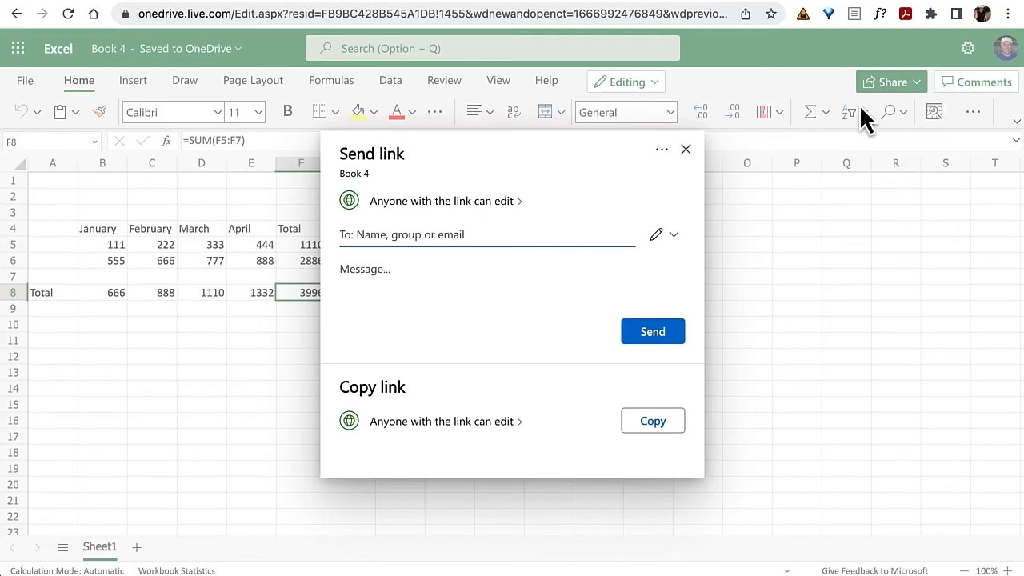
pyautogui.click(488, 235)
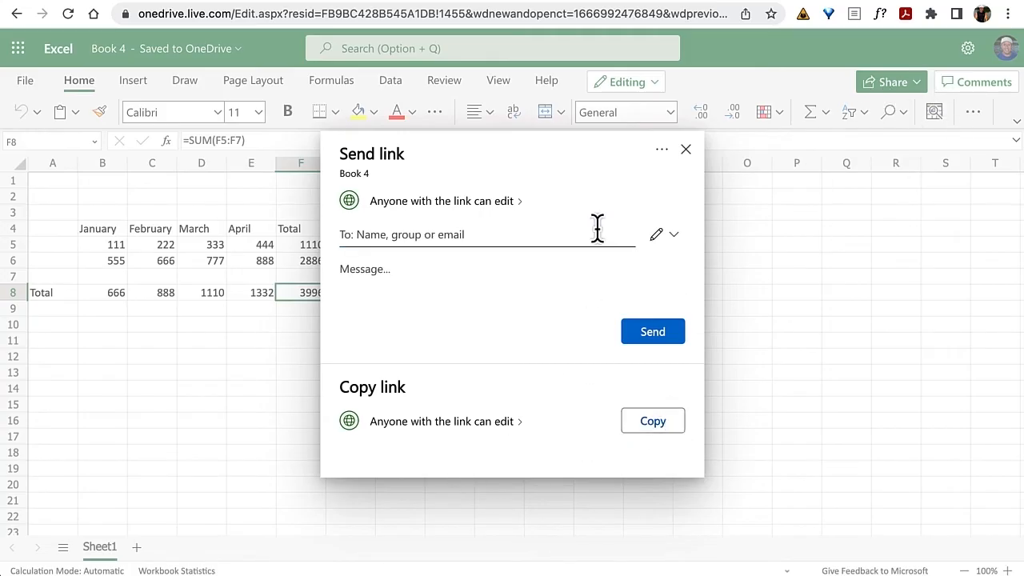
pyautogui.click(686, 149)
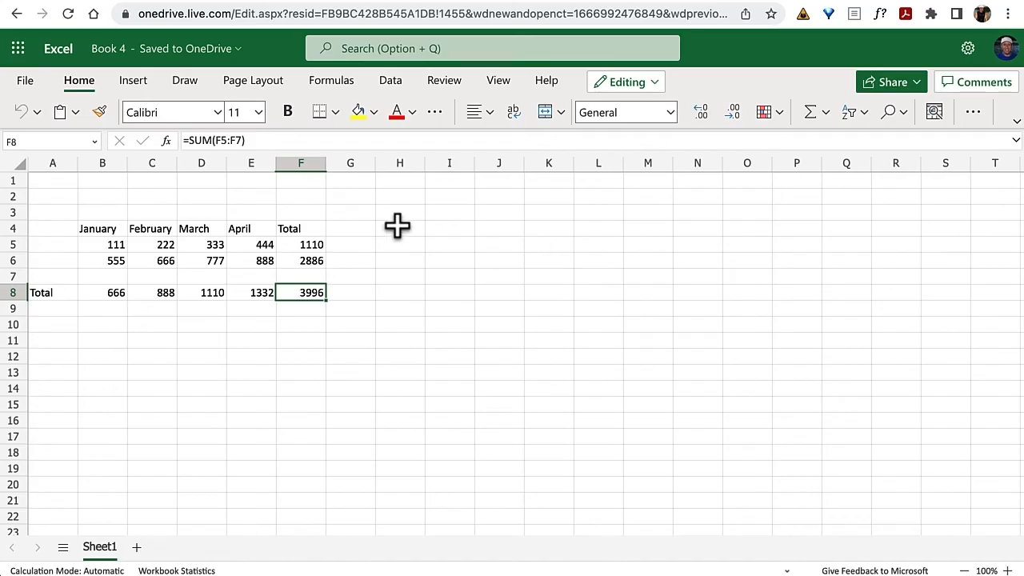
pyautogui.moveTo(74, 199)
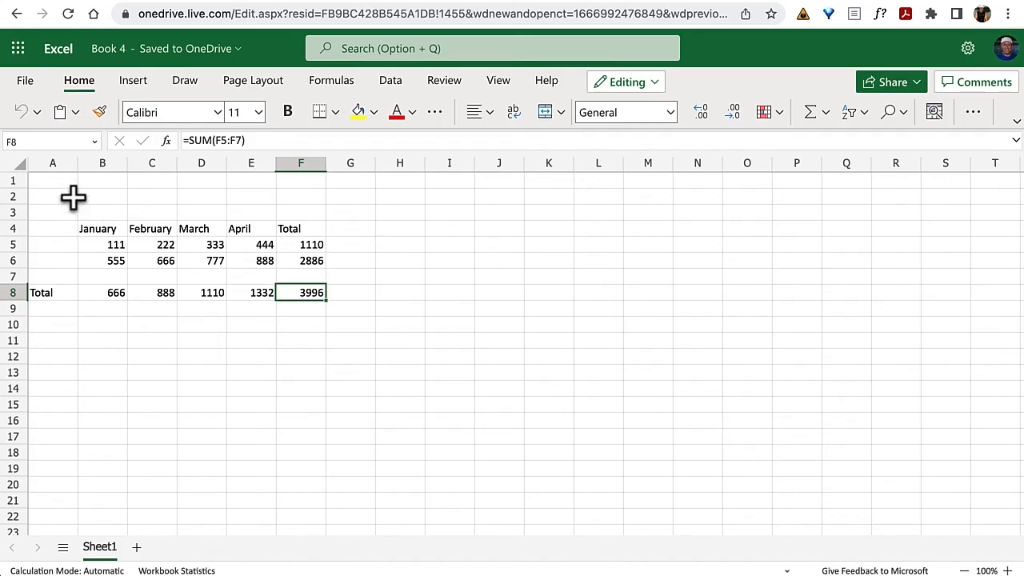
# Start renaming the workbook to BTS from the File view
pyautogui.click(25, 80)
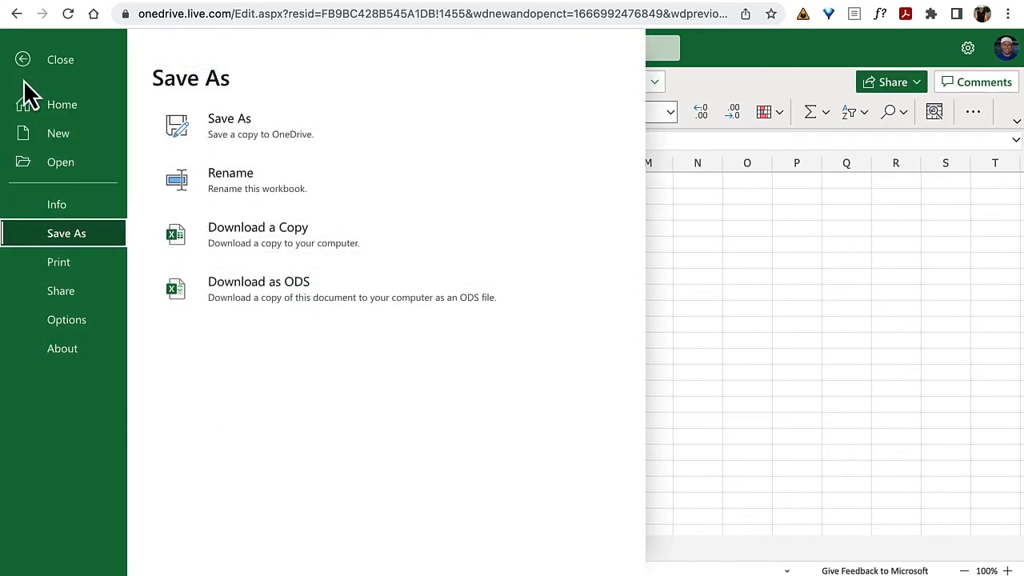
pyautogui.moveTo(244, 203)
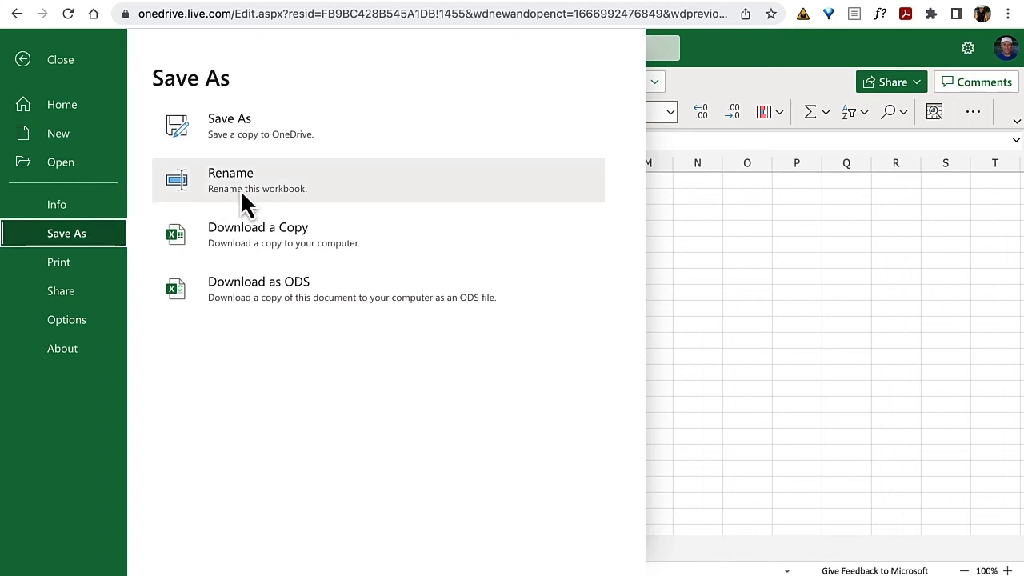
pyautogui.click(231, 180)
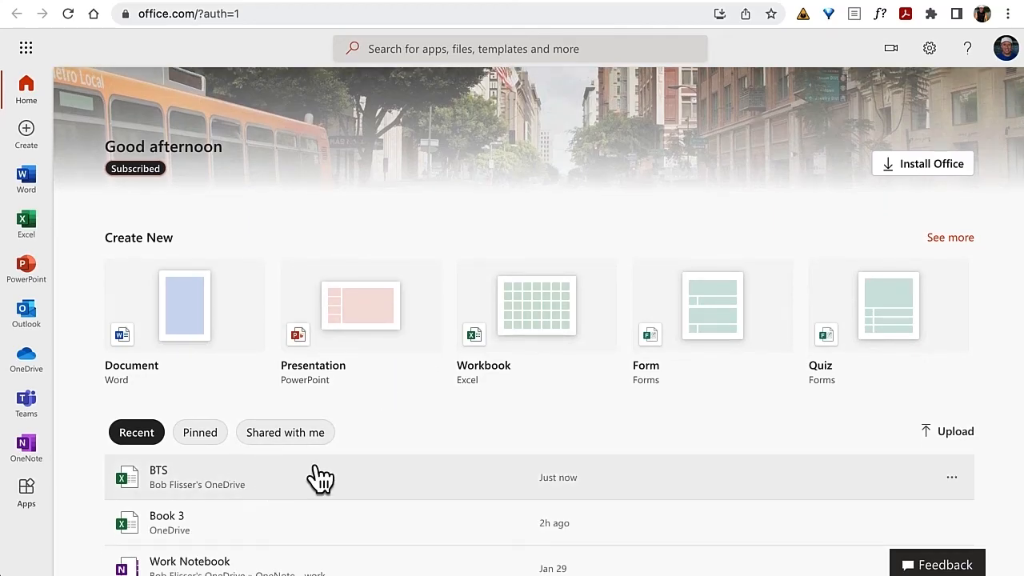
# Open BTS from Recent, return to Office home and go to the Excel start page
pyautogui.click(159, 477)
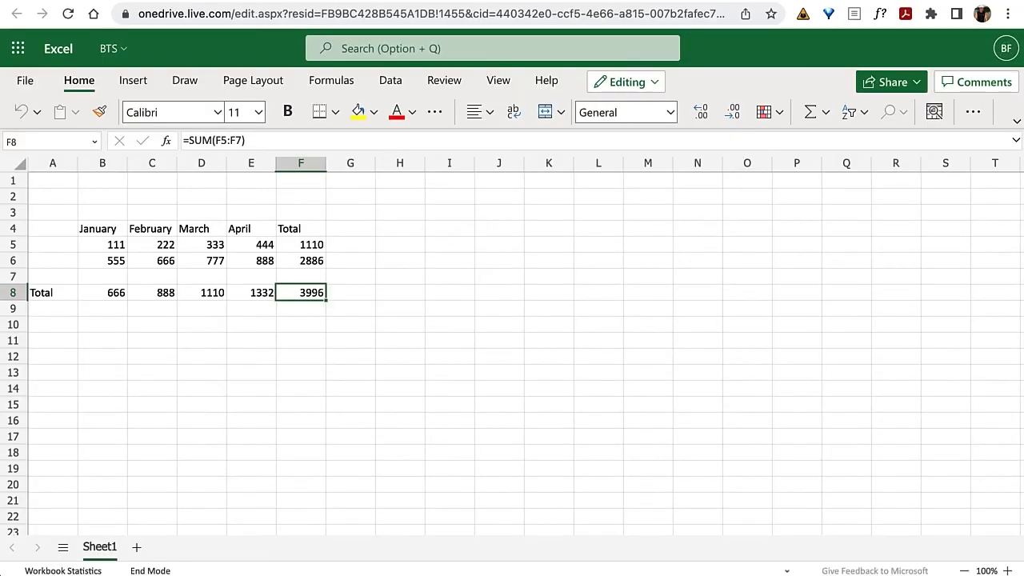
pyautogui.click(18, 48)
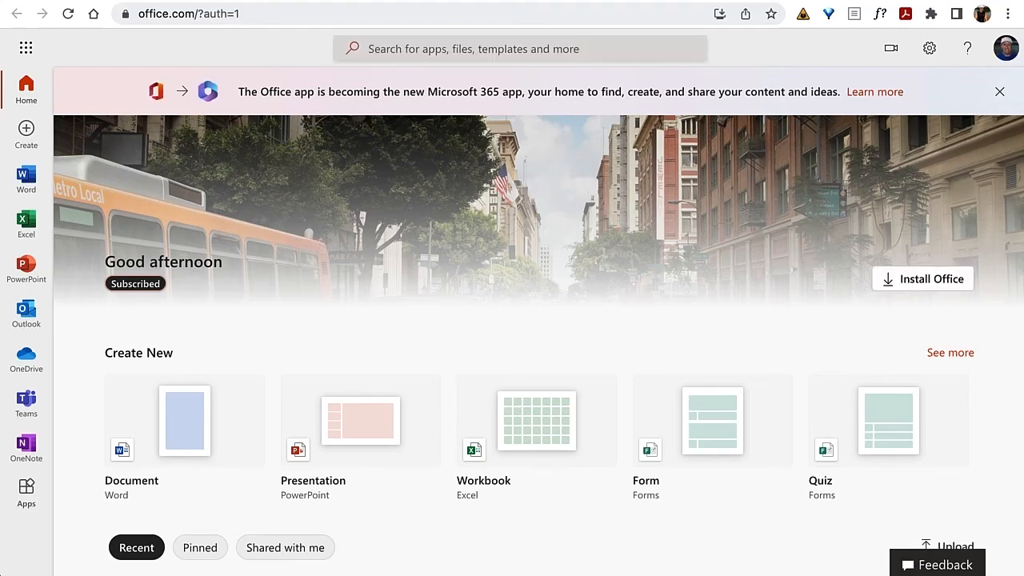
pyautogui.moveTo(36, 220)
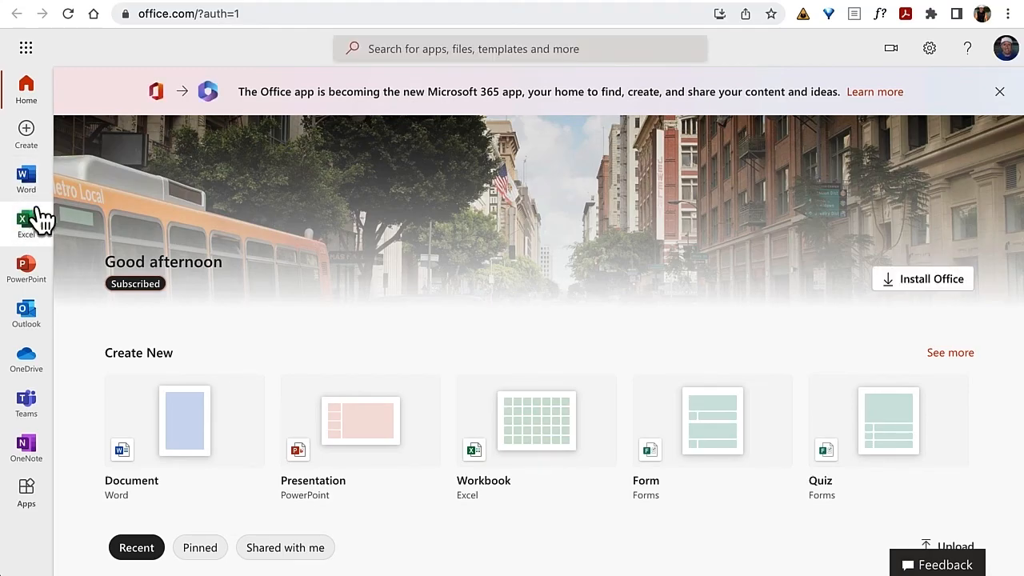
pyautogui.click(25, 222)
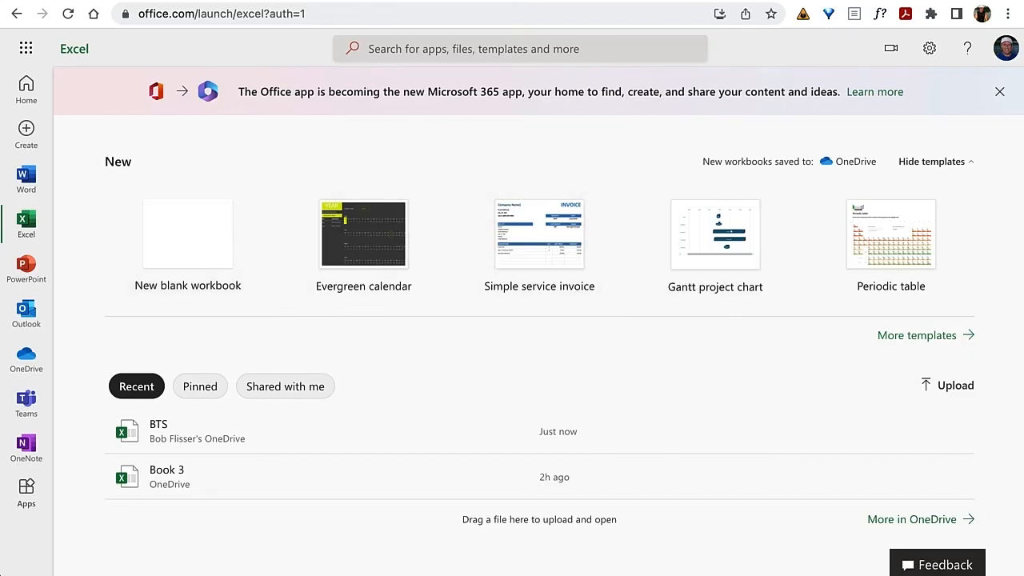
pyautogui.moveTo(27, 269)
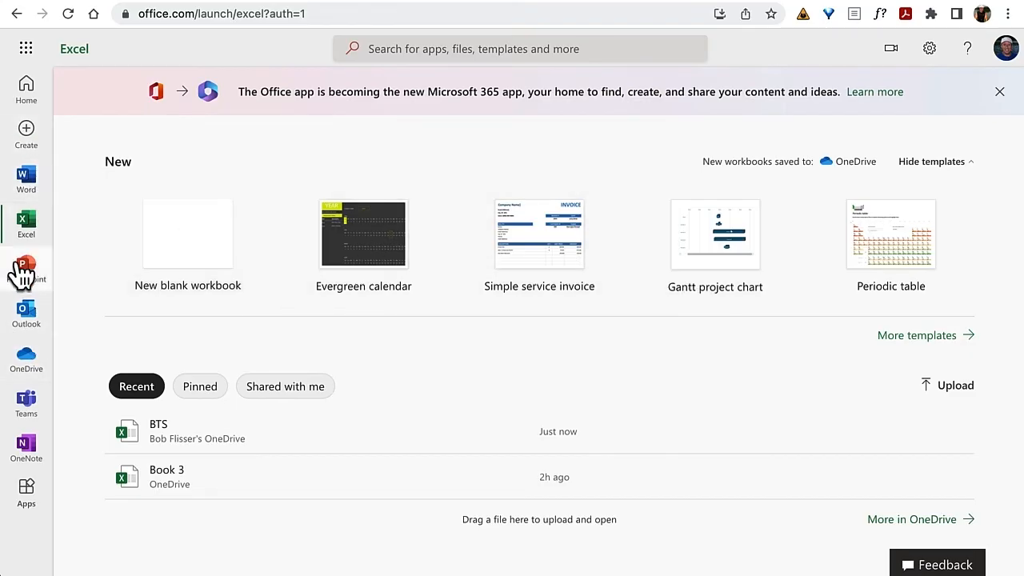